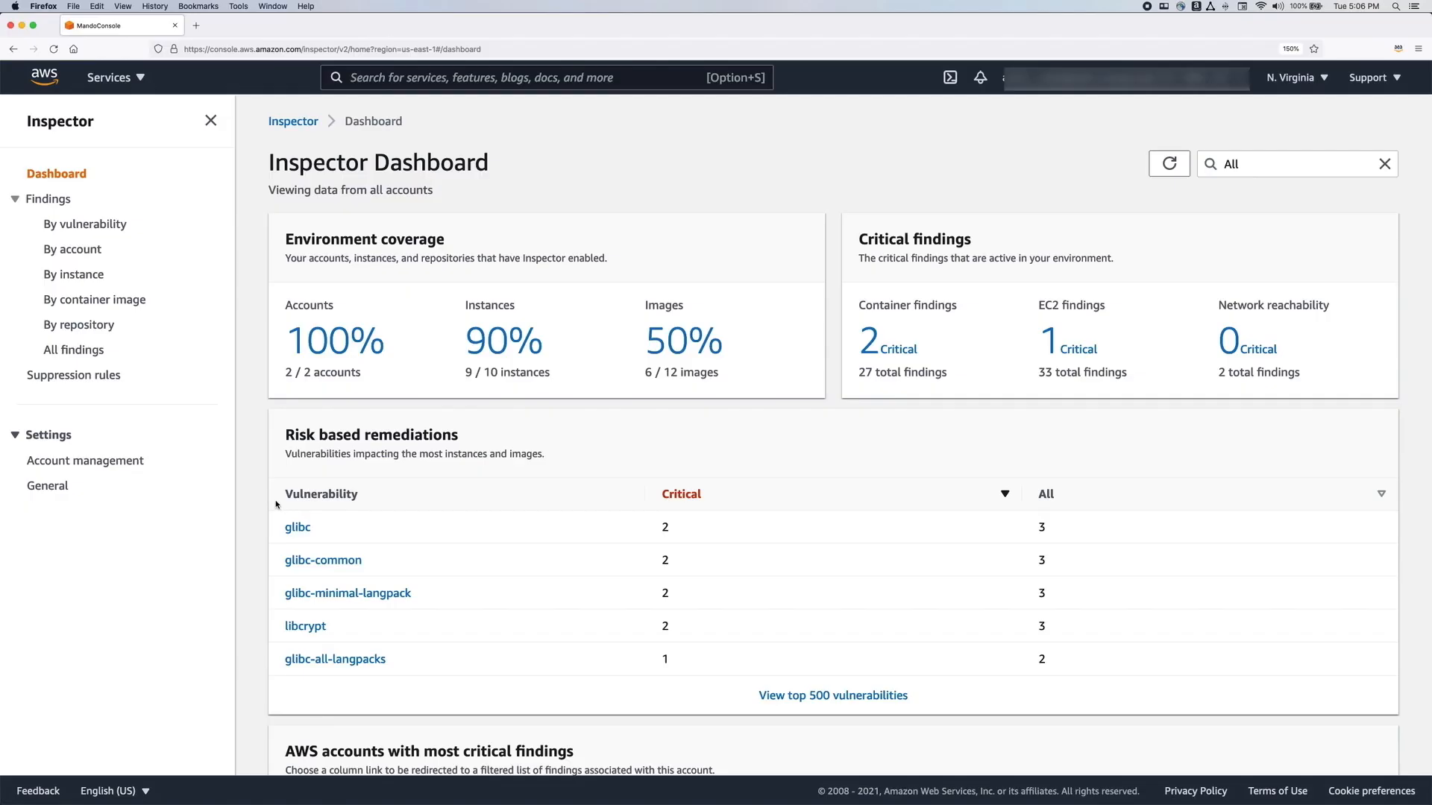
Step: Start a new suppression rule from the Suppression rules list
click(73, 374)
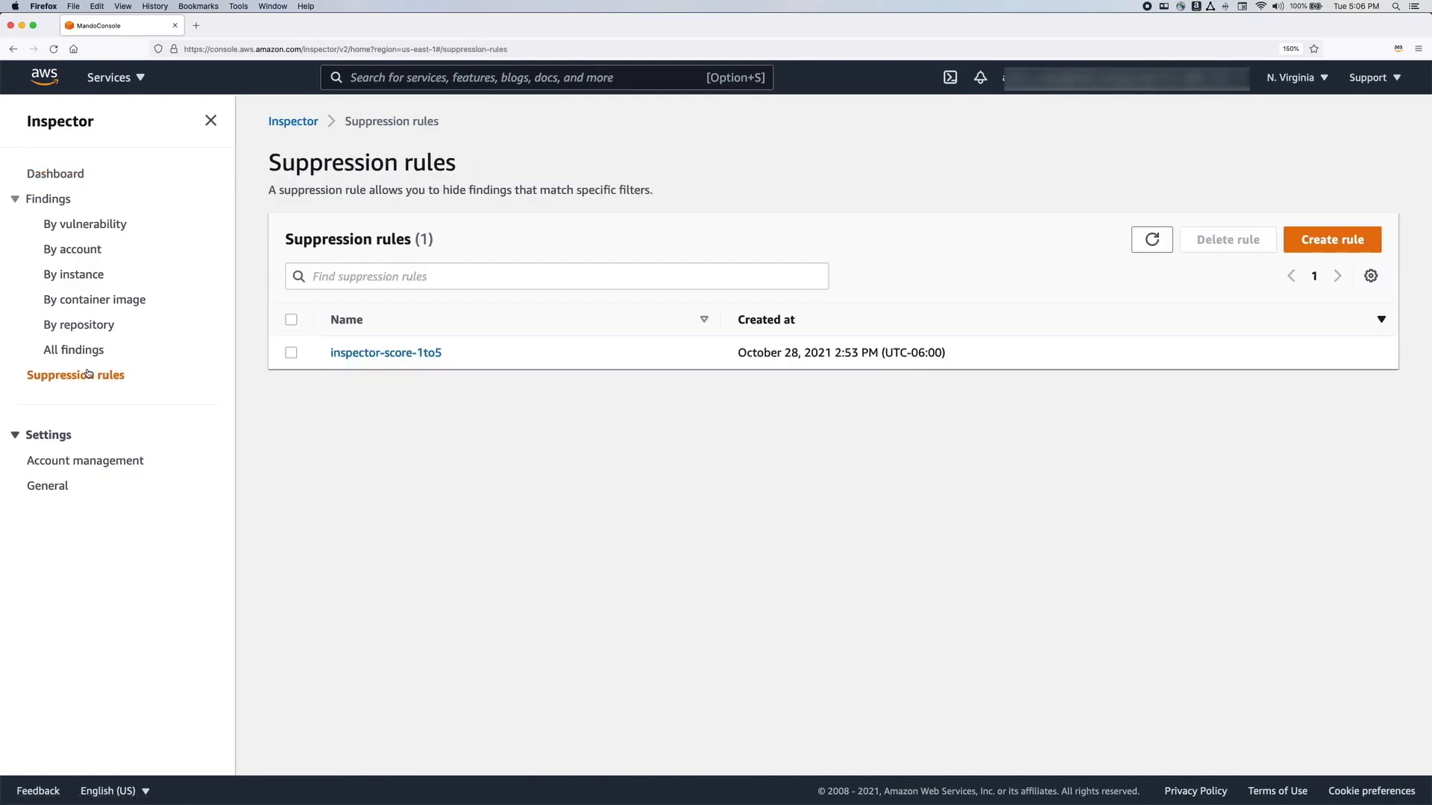
click(1330, 238)
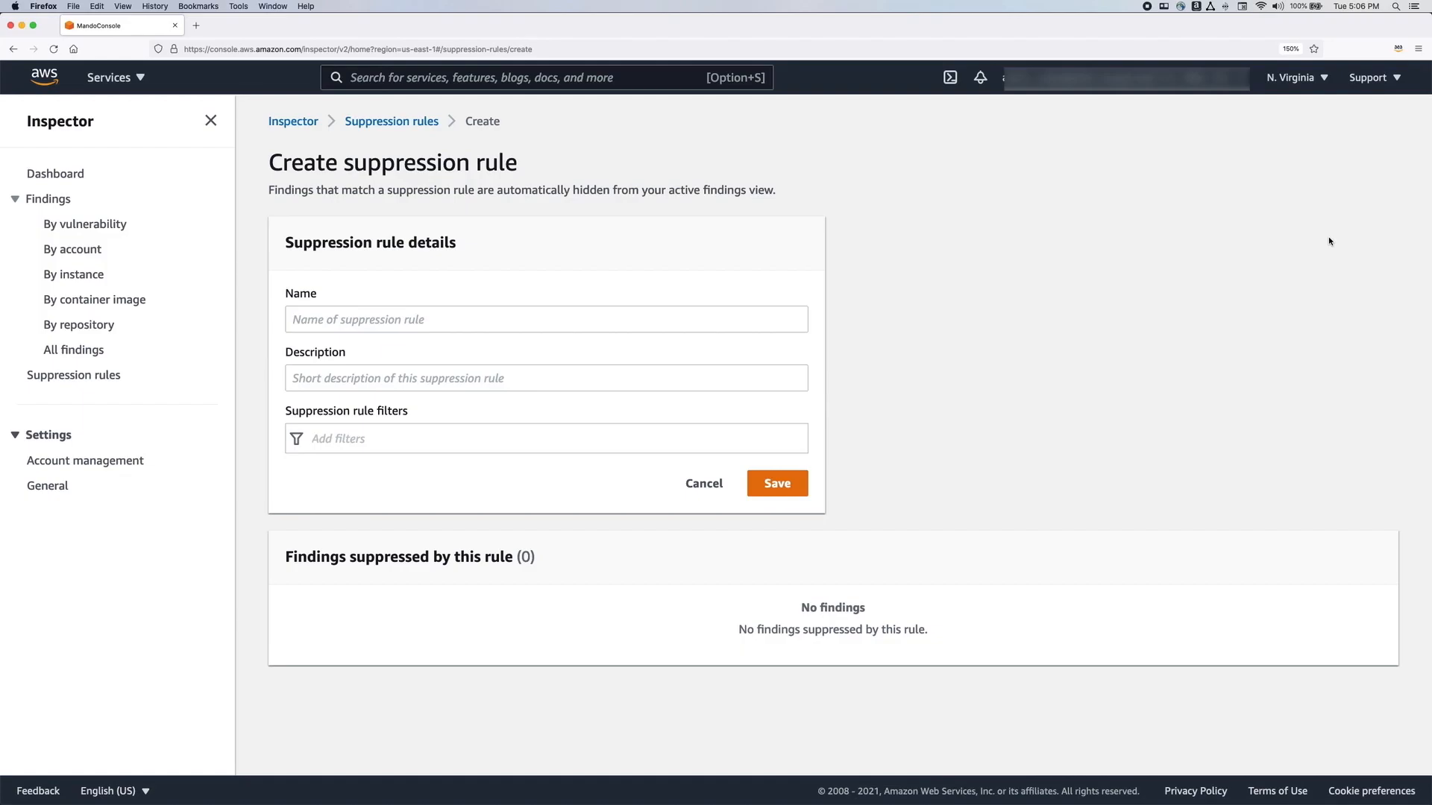
mouse_move(843, 311)
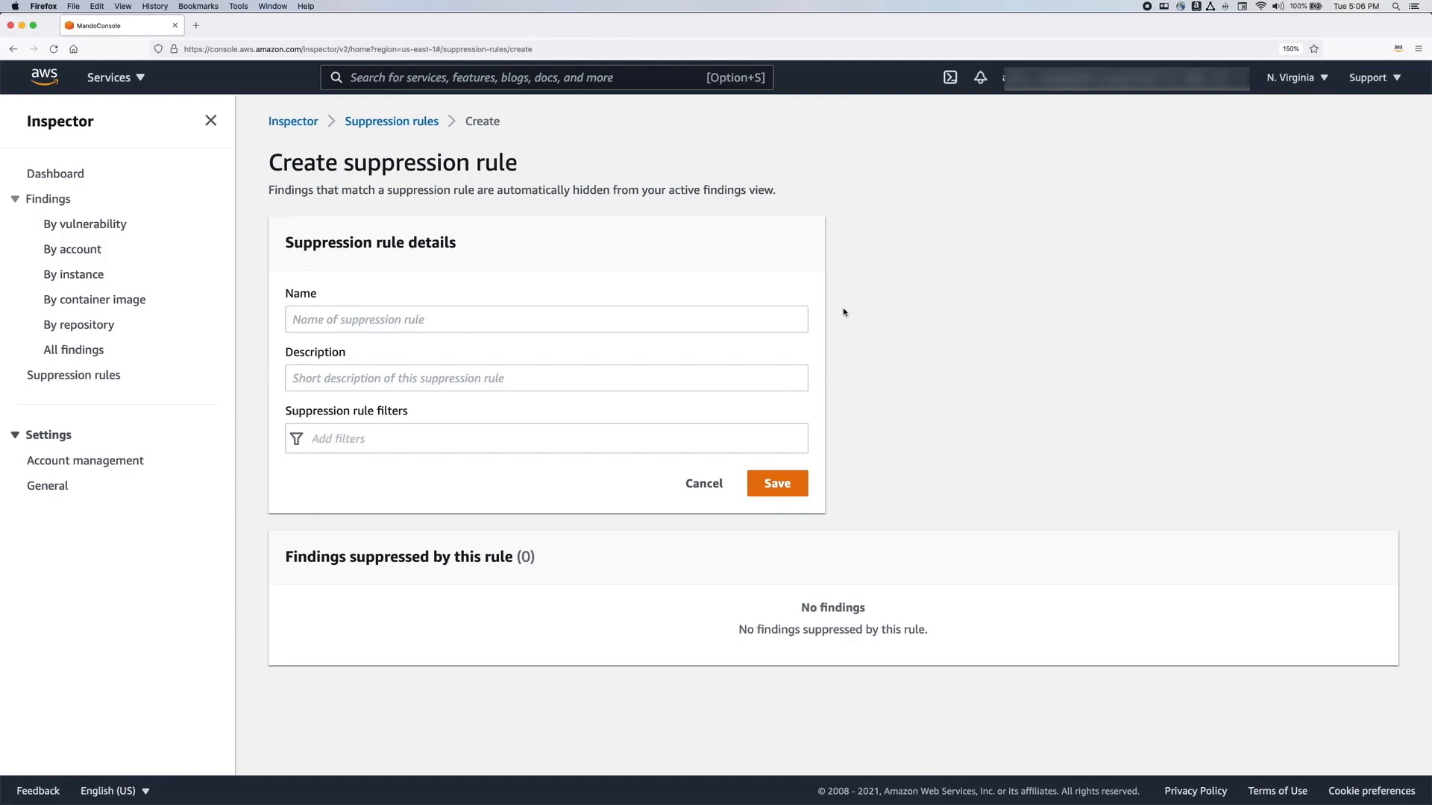
Step: Name the rule suppress-low-medium-severity-in-sandbox with its description and reach the filter field list
click(545, 319)
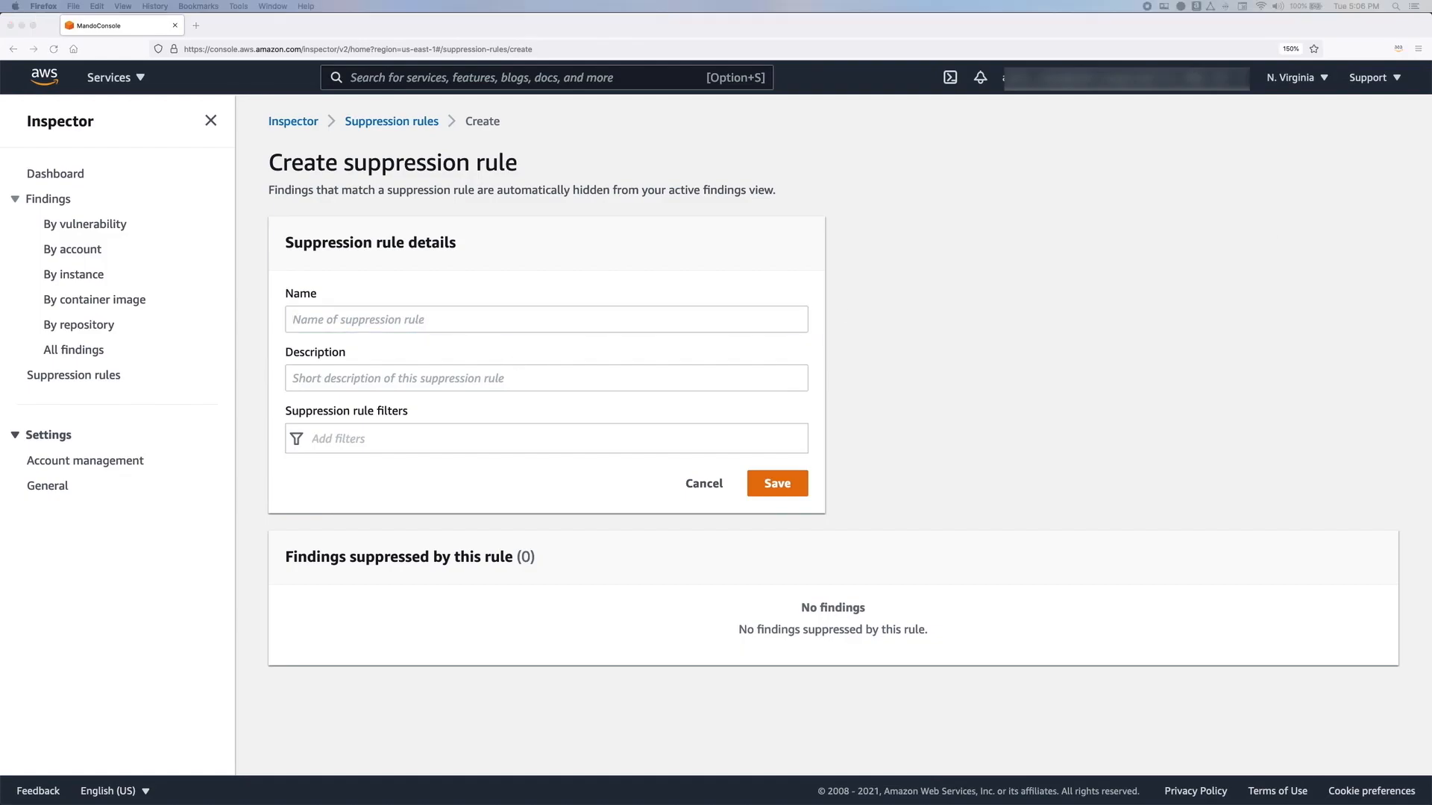
click(546, 438)
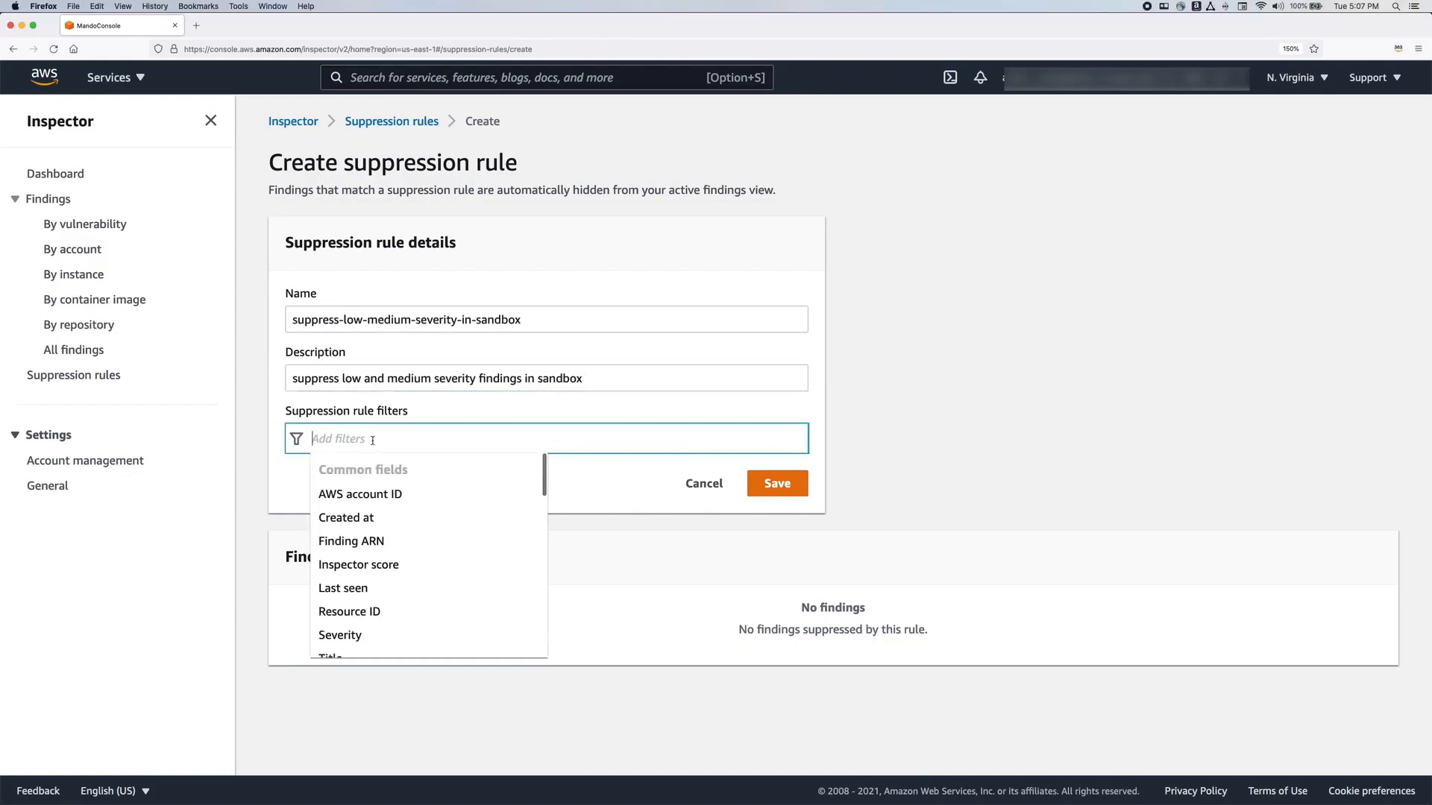
mouse_move(374, 453)
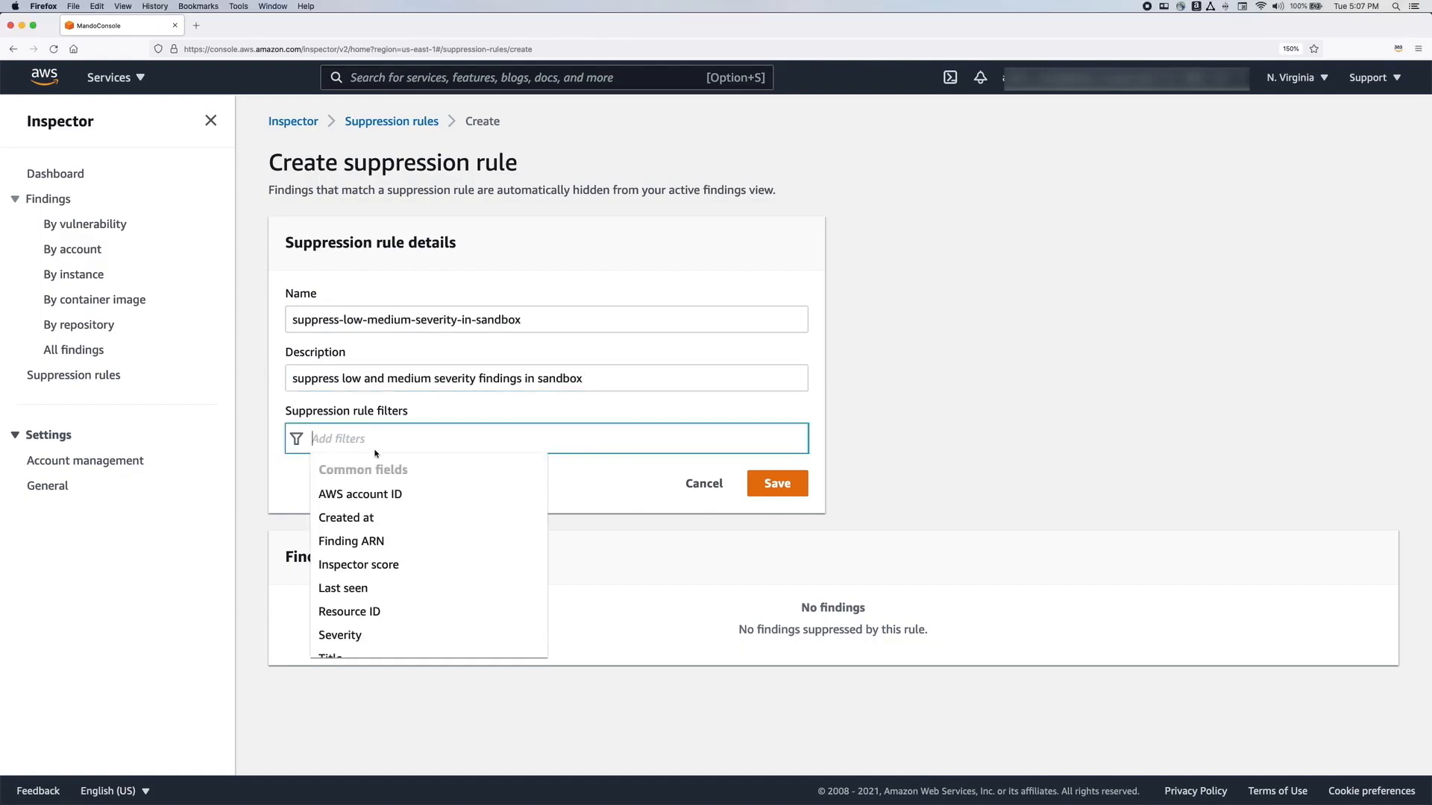
scroll(down, 3)
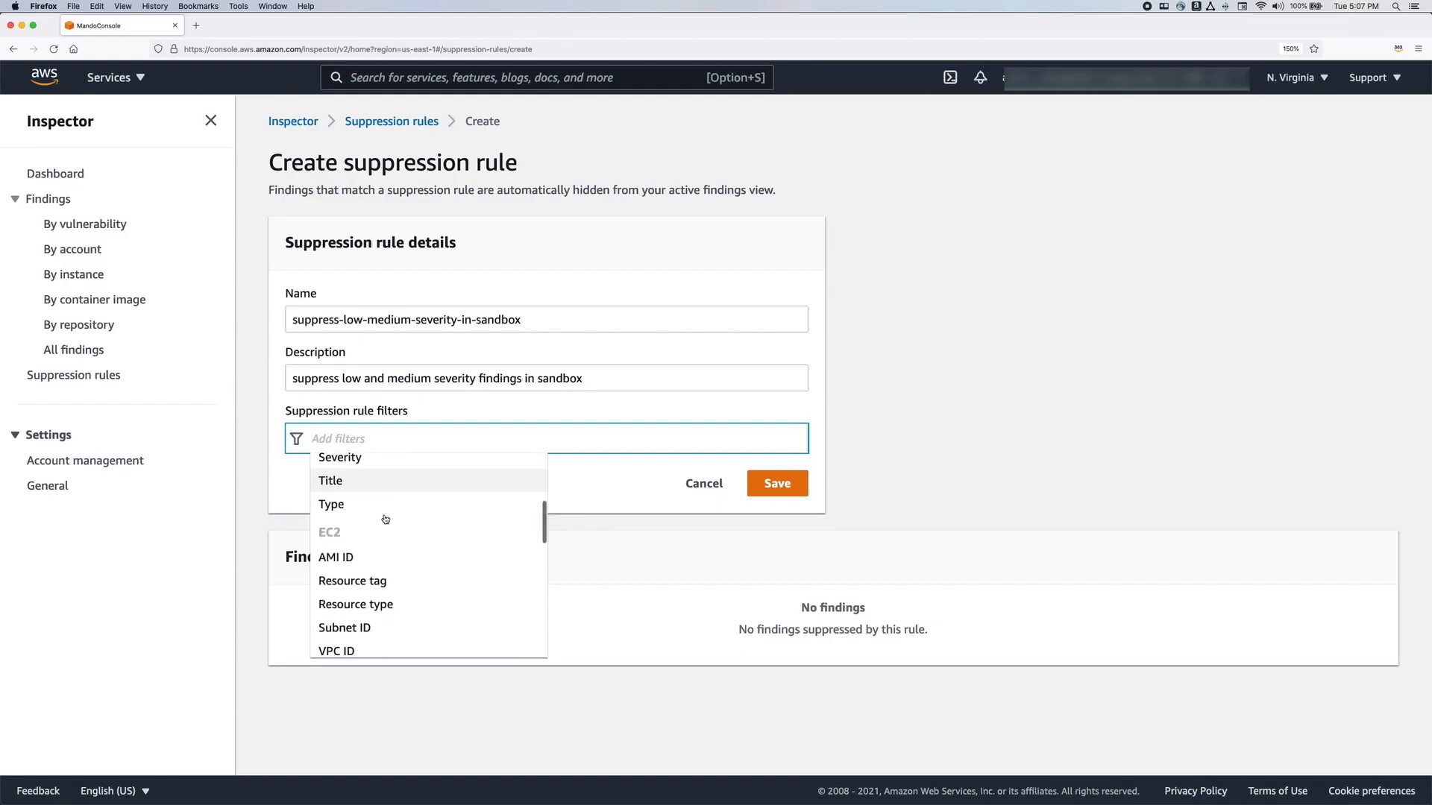
scroll(down, 3)
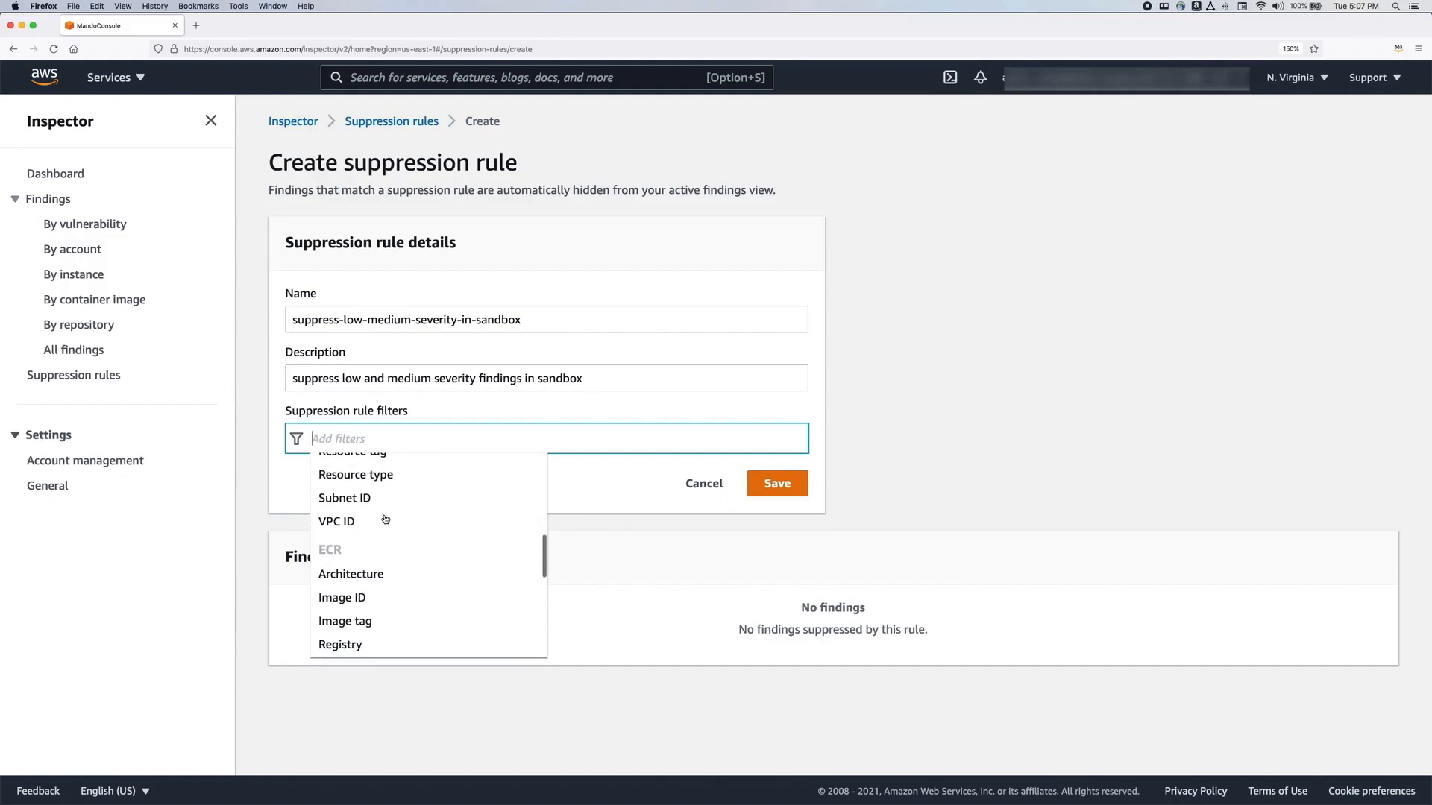
scroll(down, 3)
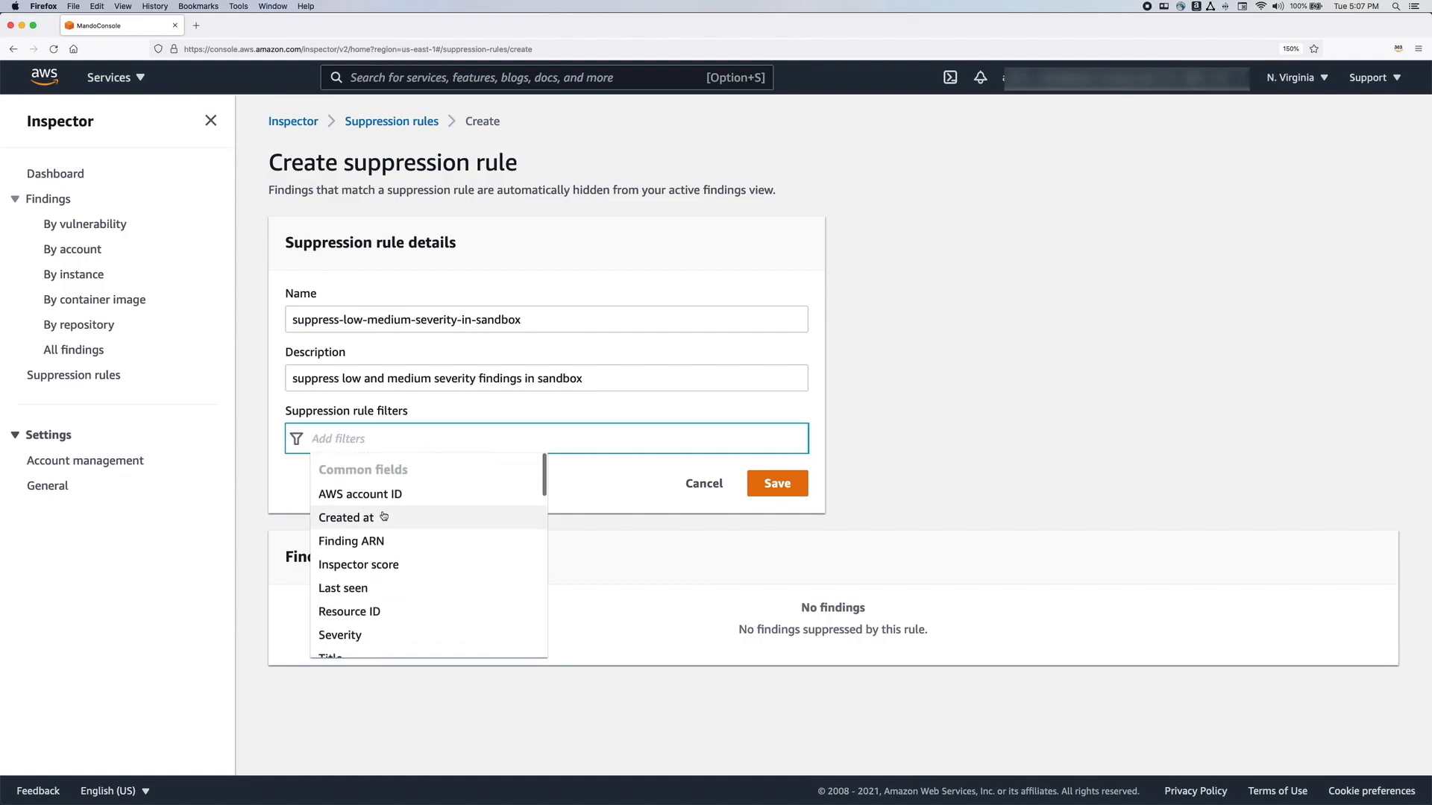
click(359, 493)
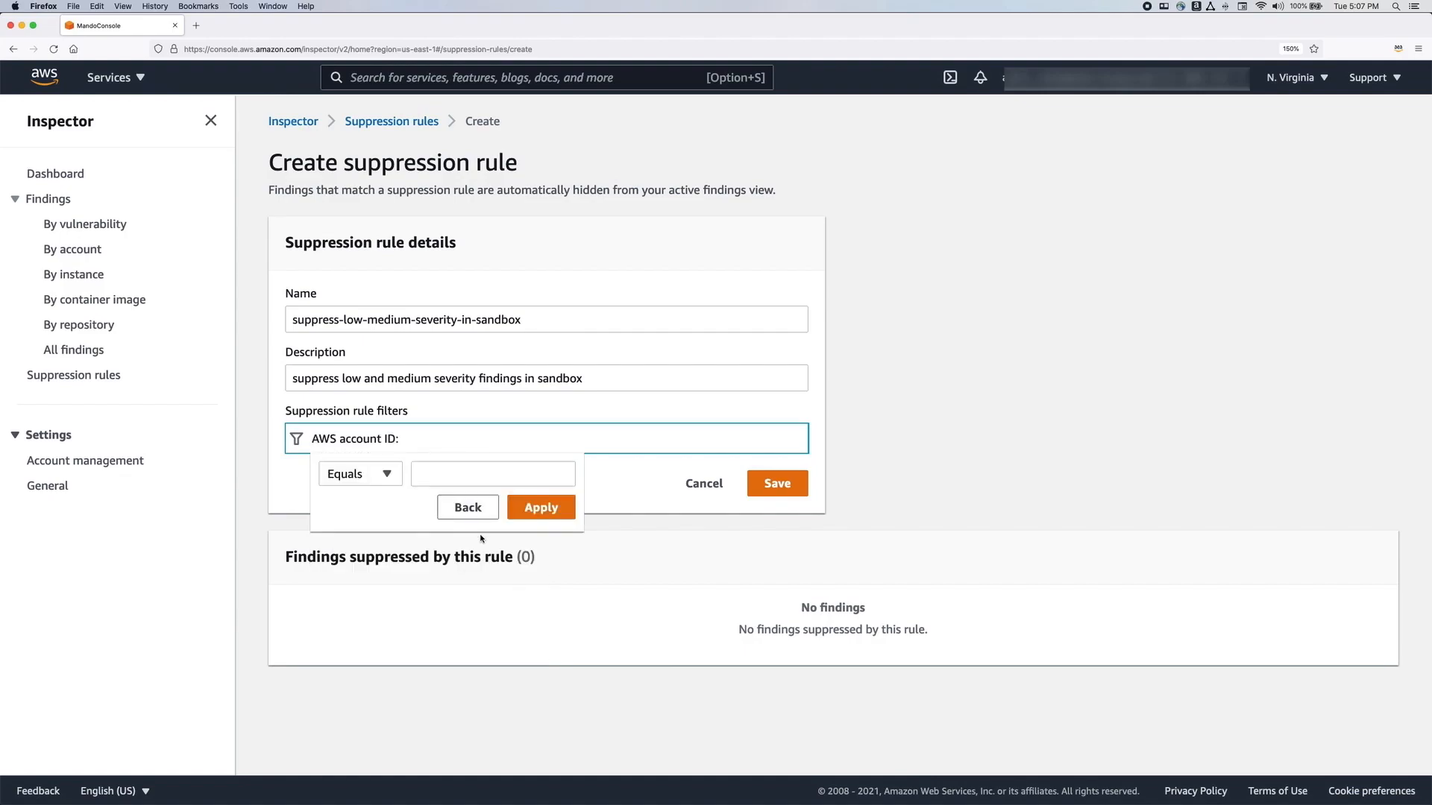
click(493, 473)
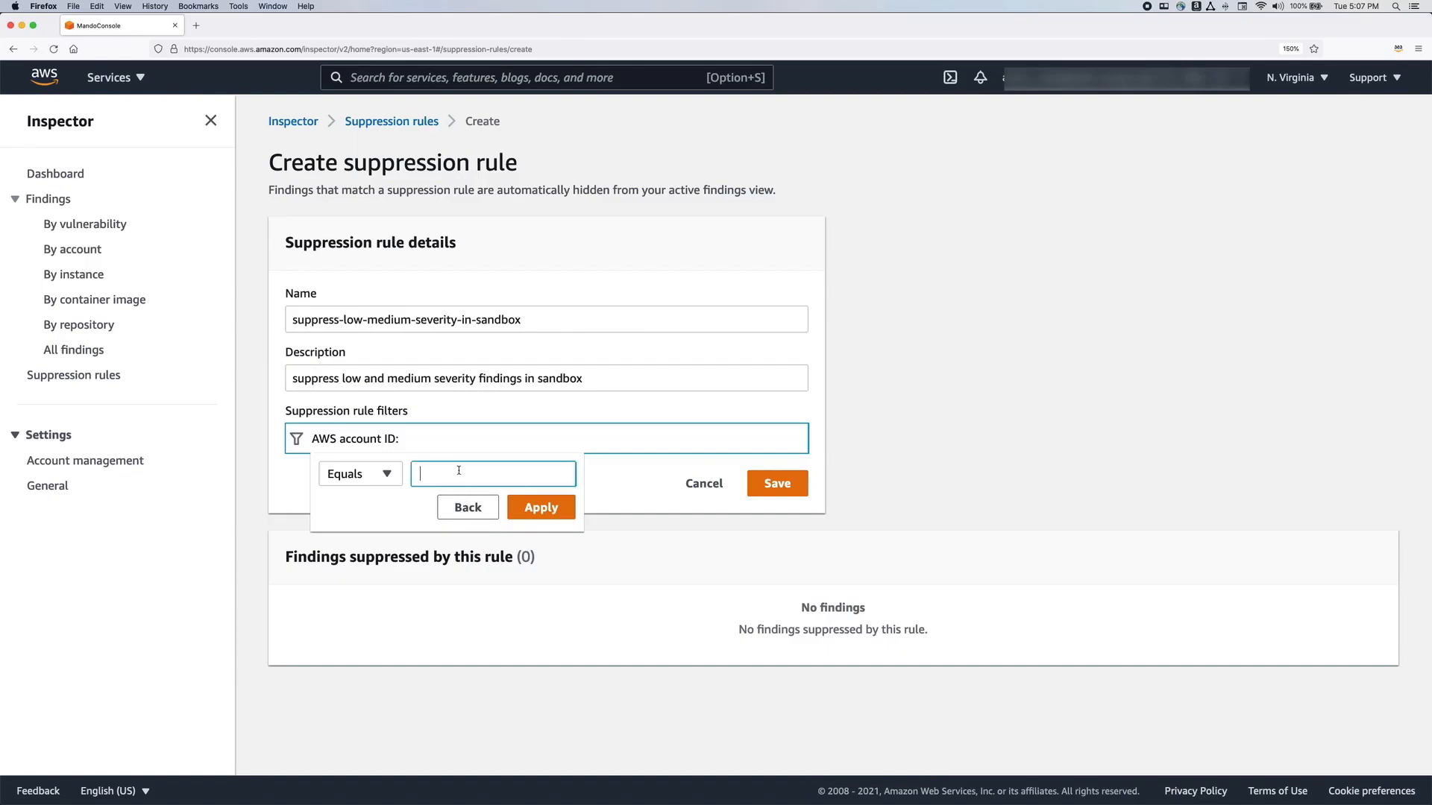
text(613218841547)
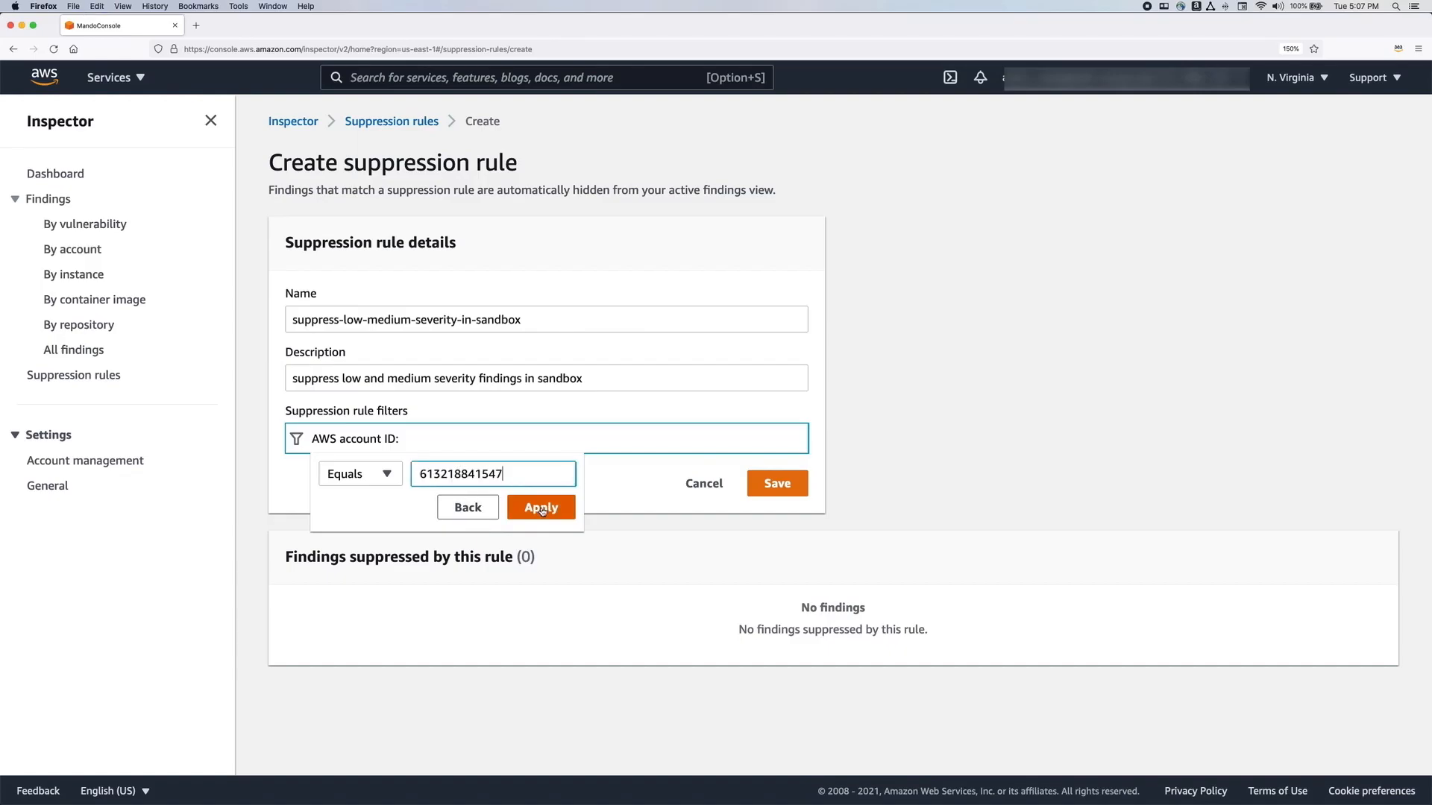
click(540, 507)
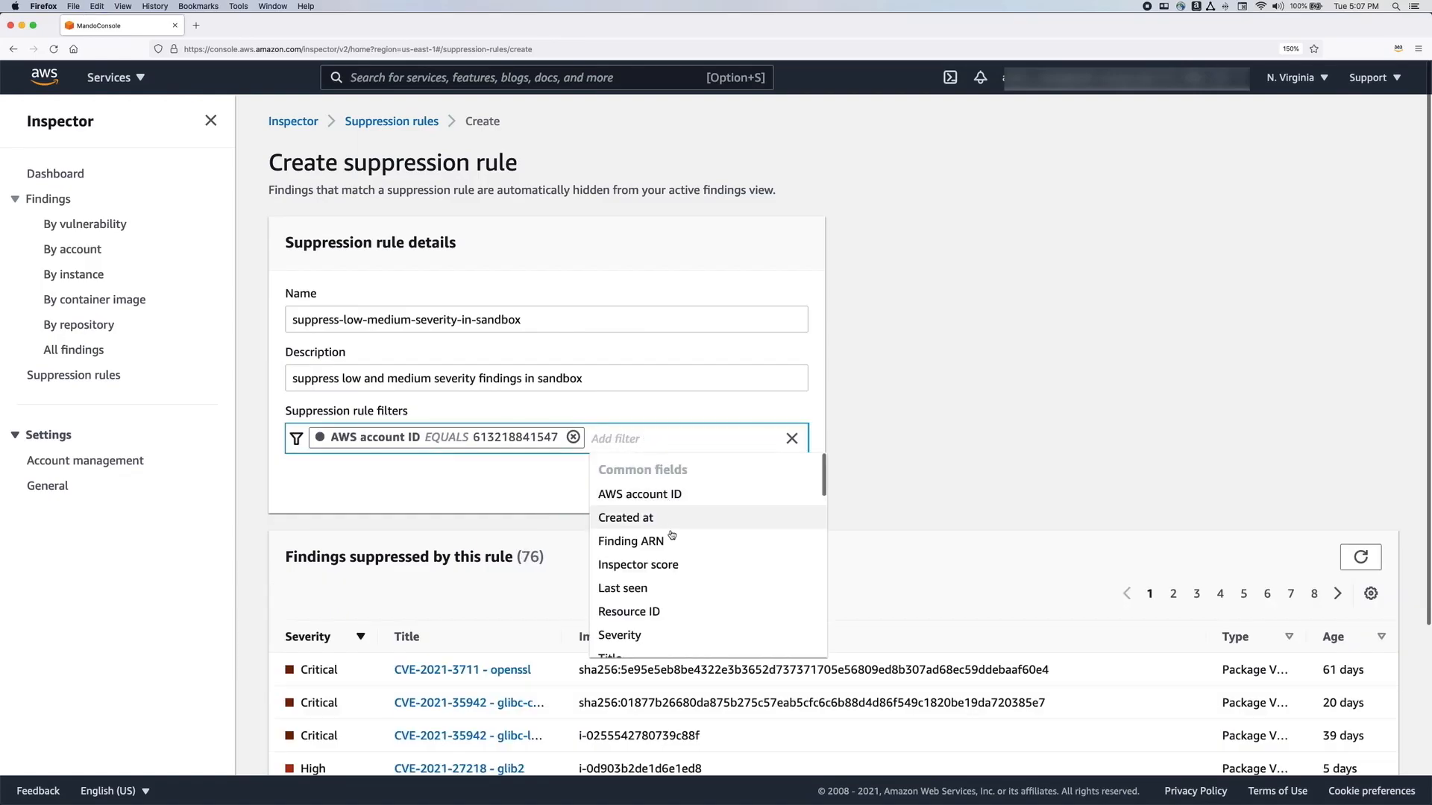
Step: Filter on Severity Medium and Low, matching 42 suppressed findings
click(619, 635)
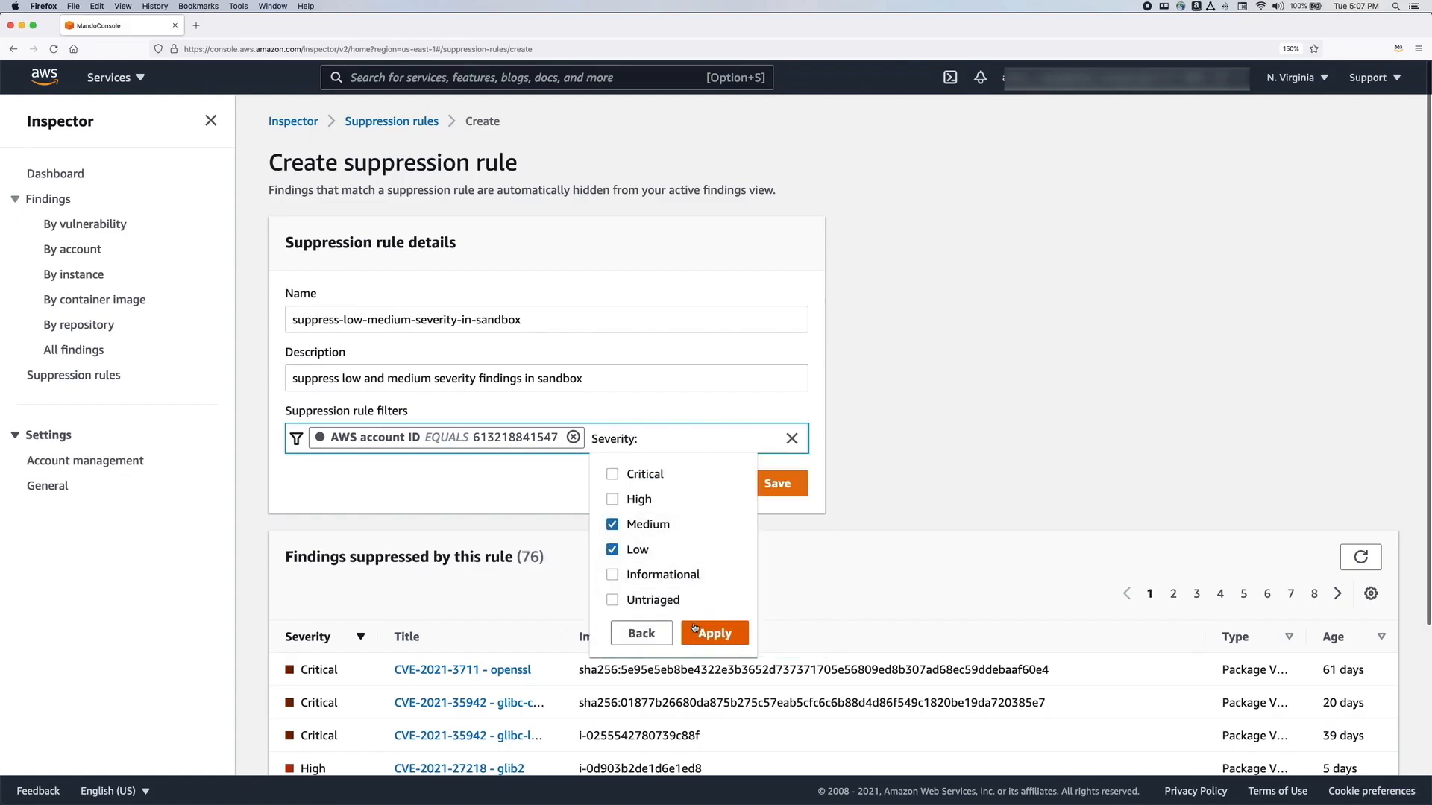
click(714, 632)
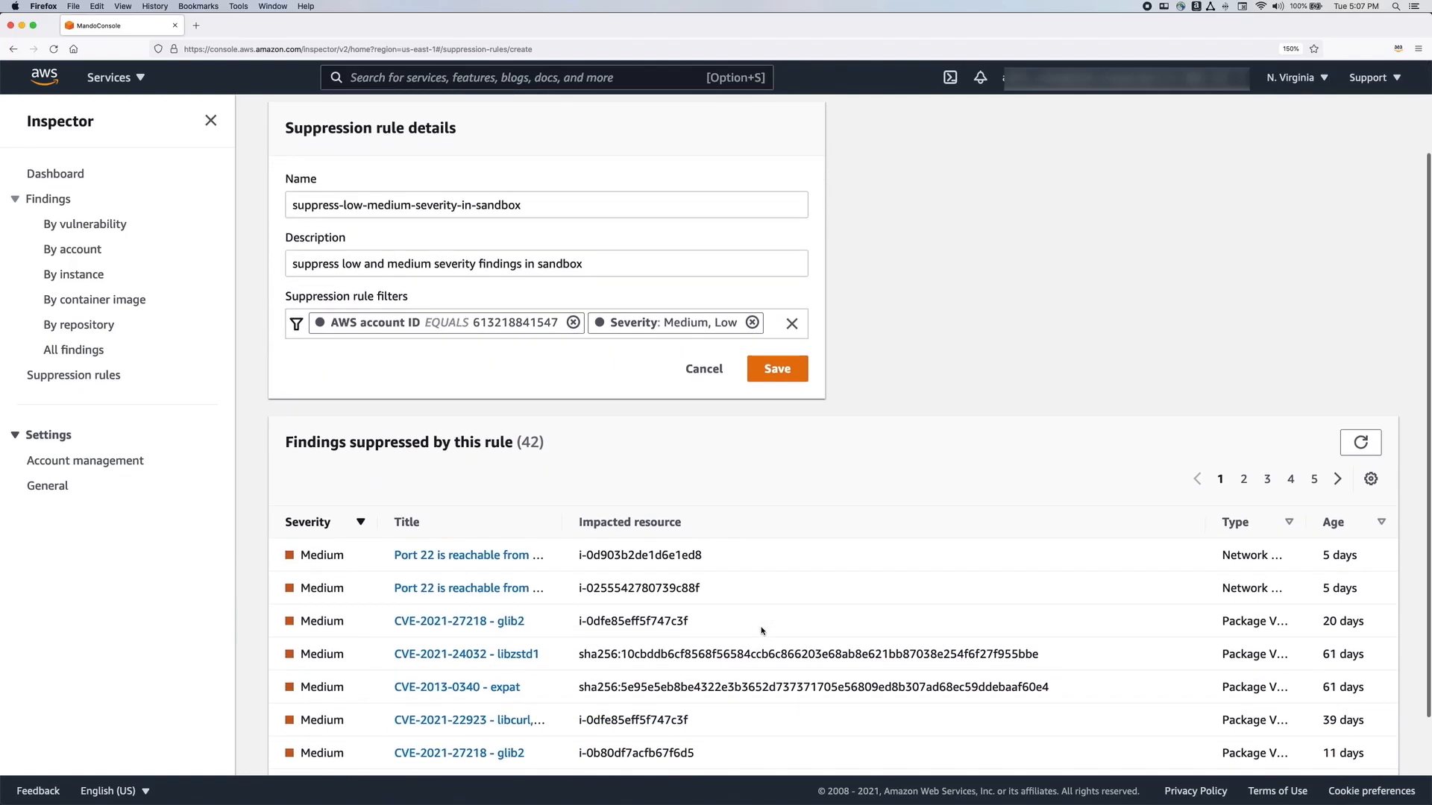
scroll(down, 3)
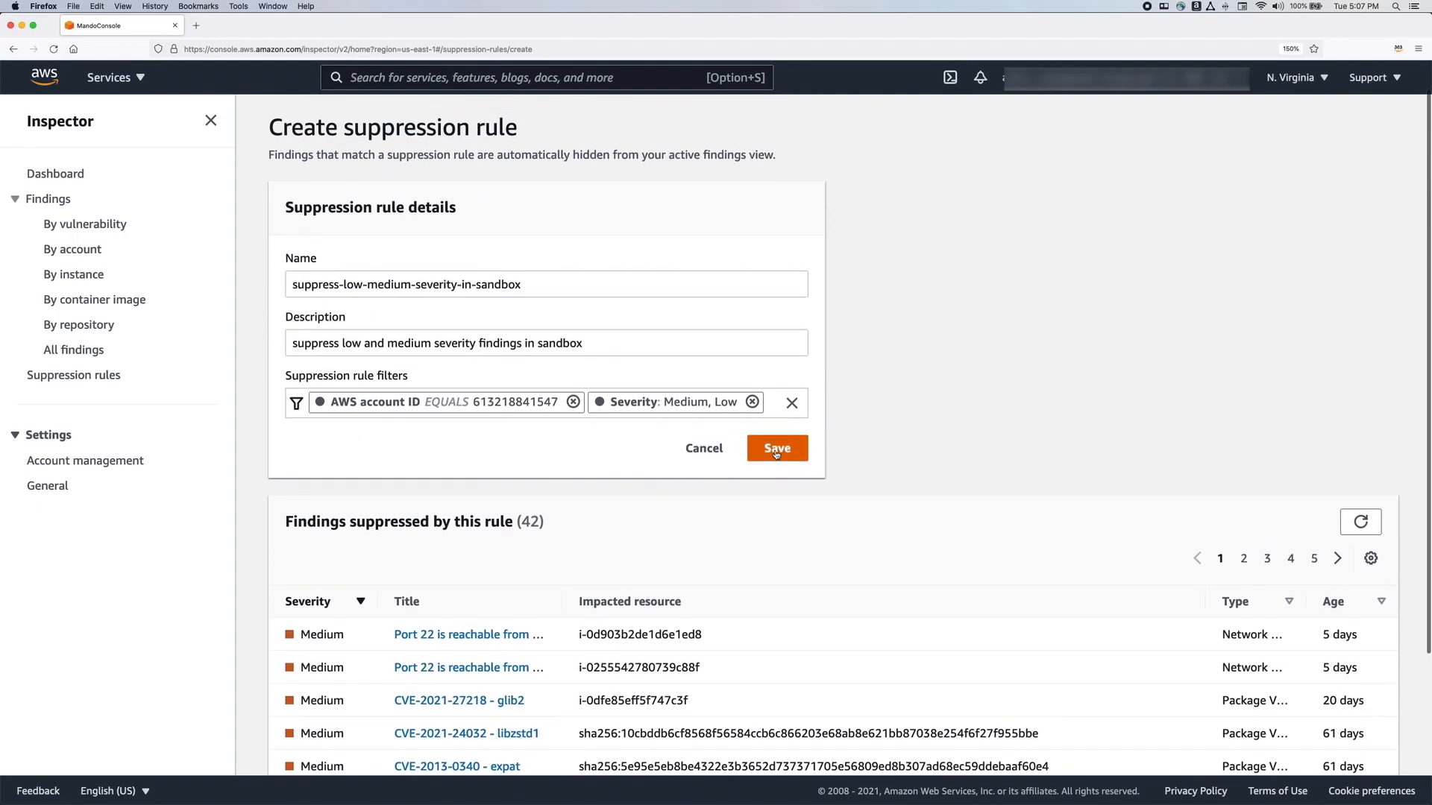
click(776, 448)
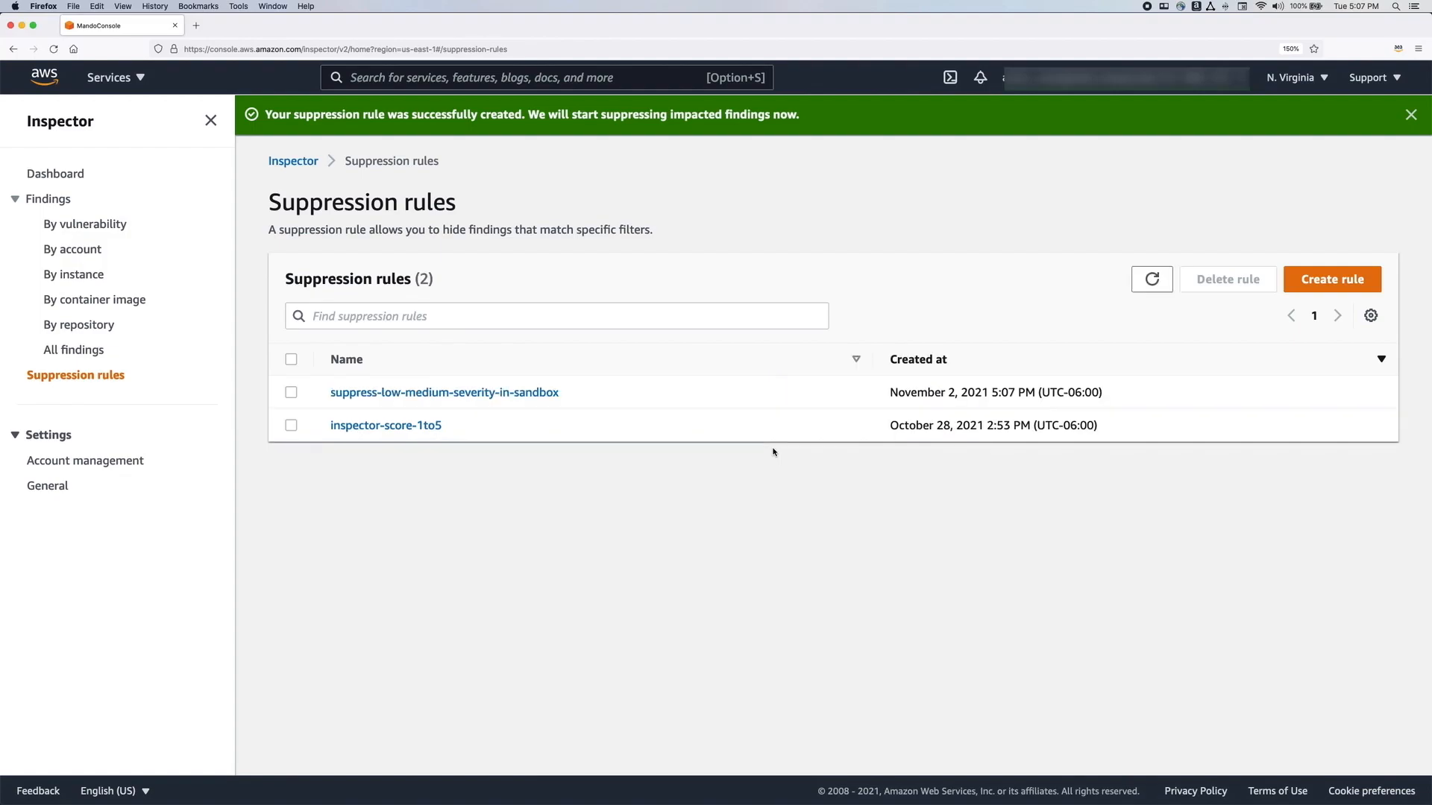
mouse_move(780, 467)
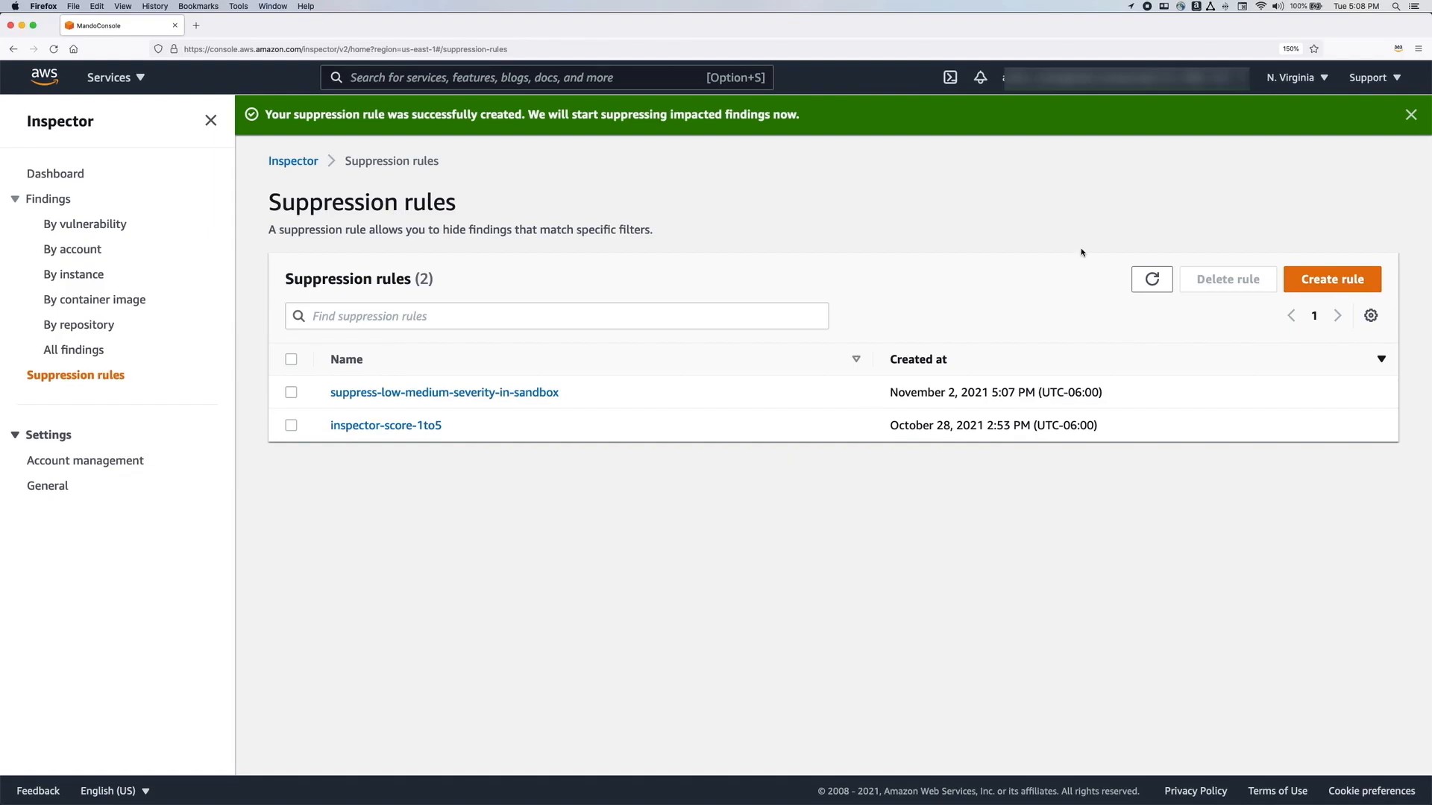
click(1409, 115)
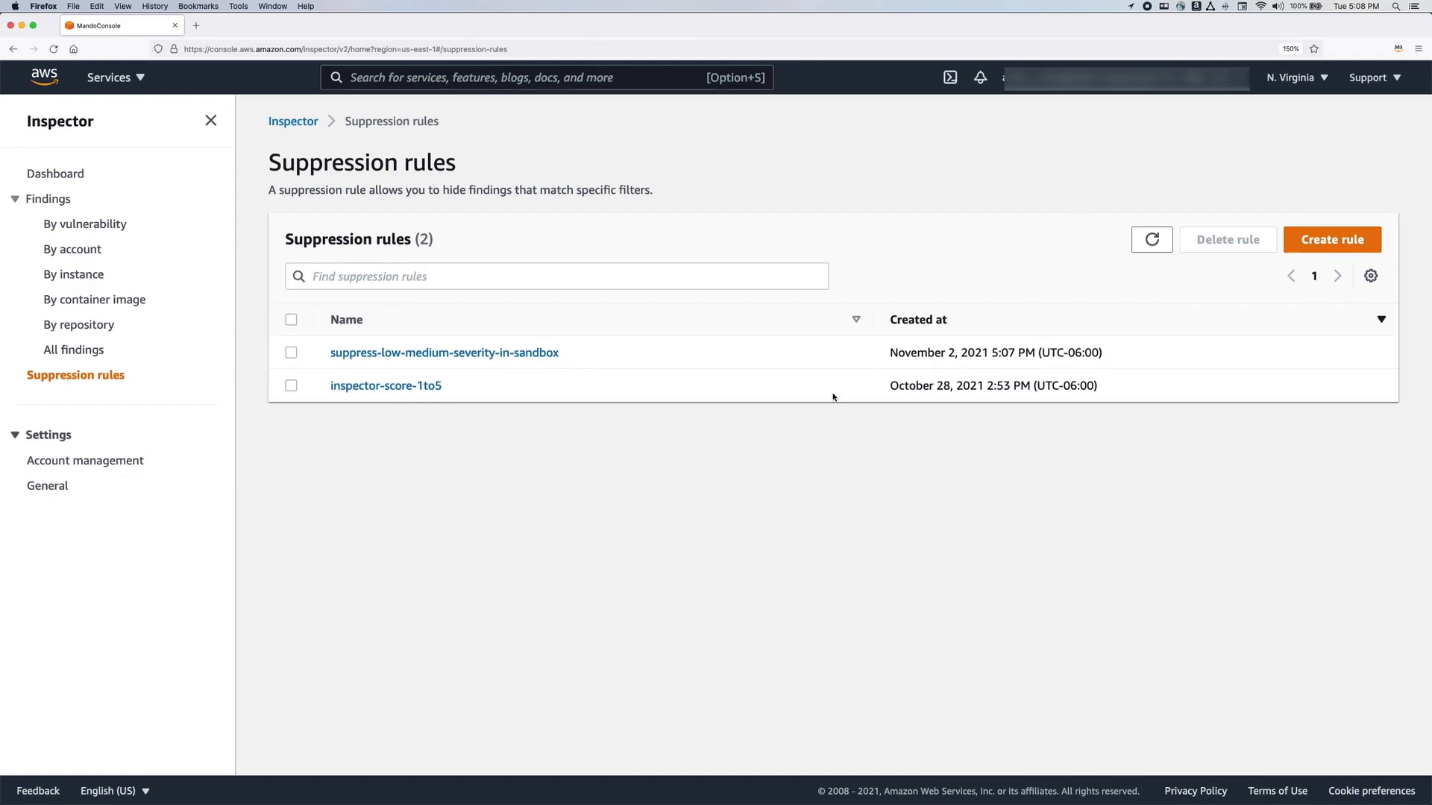
mouse_move(471, 485)
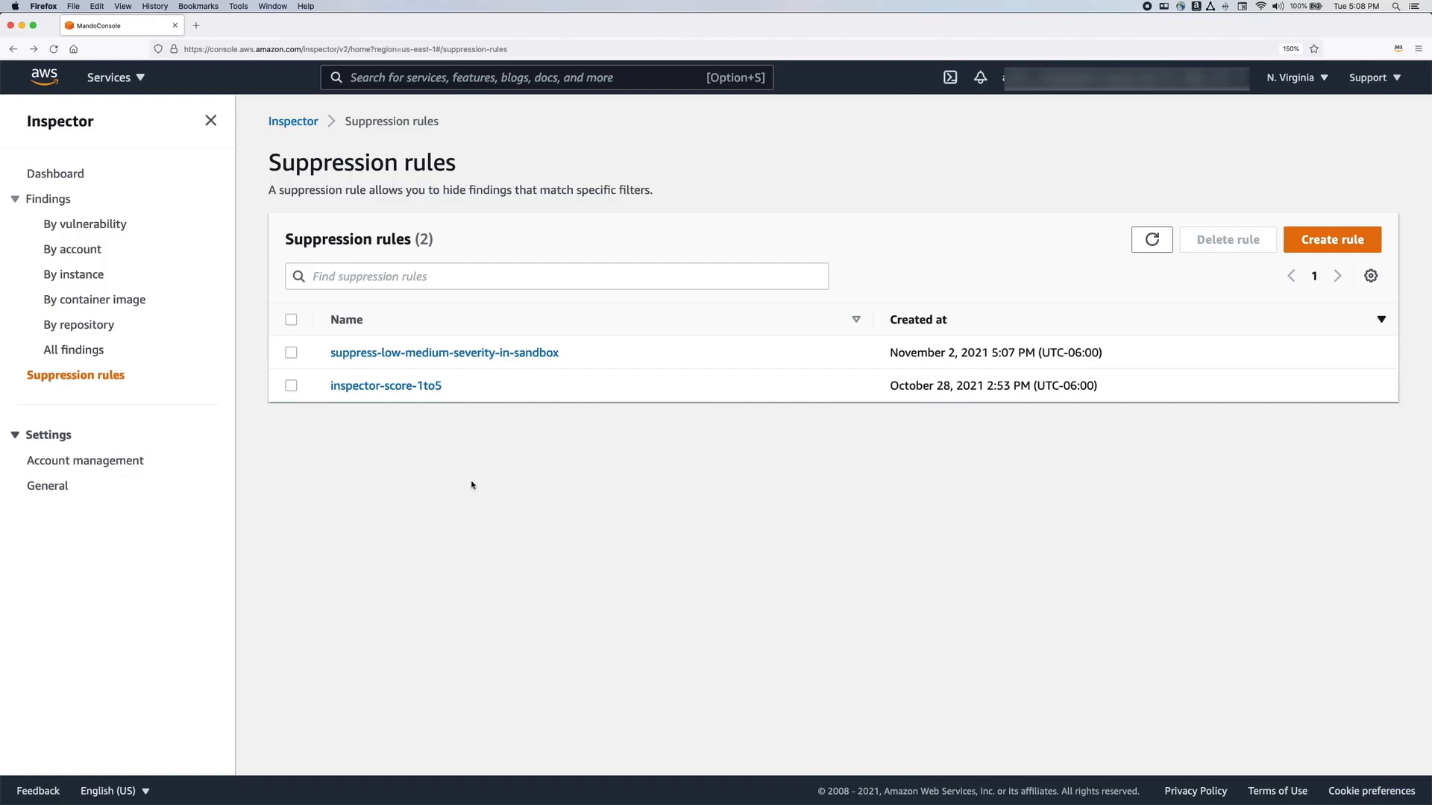
mouse_move(330, 402)
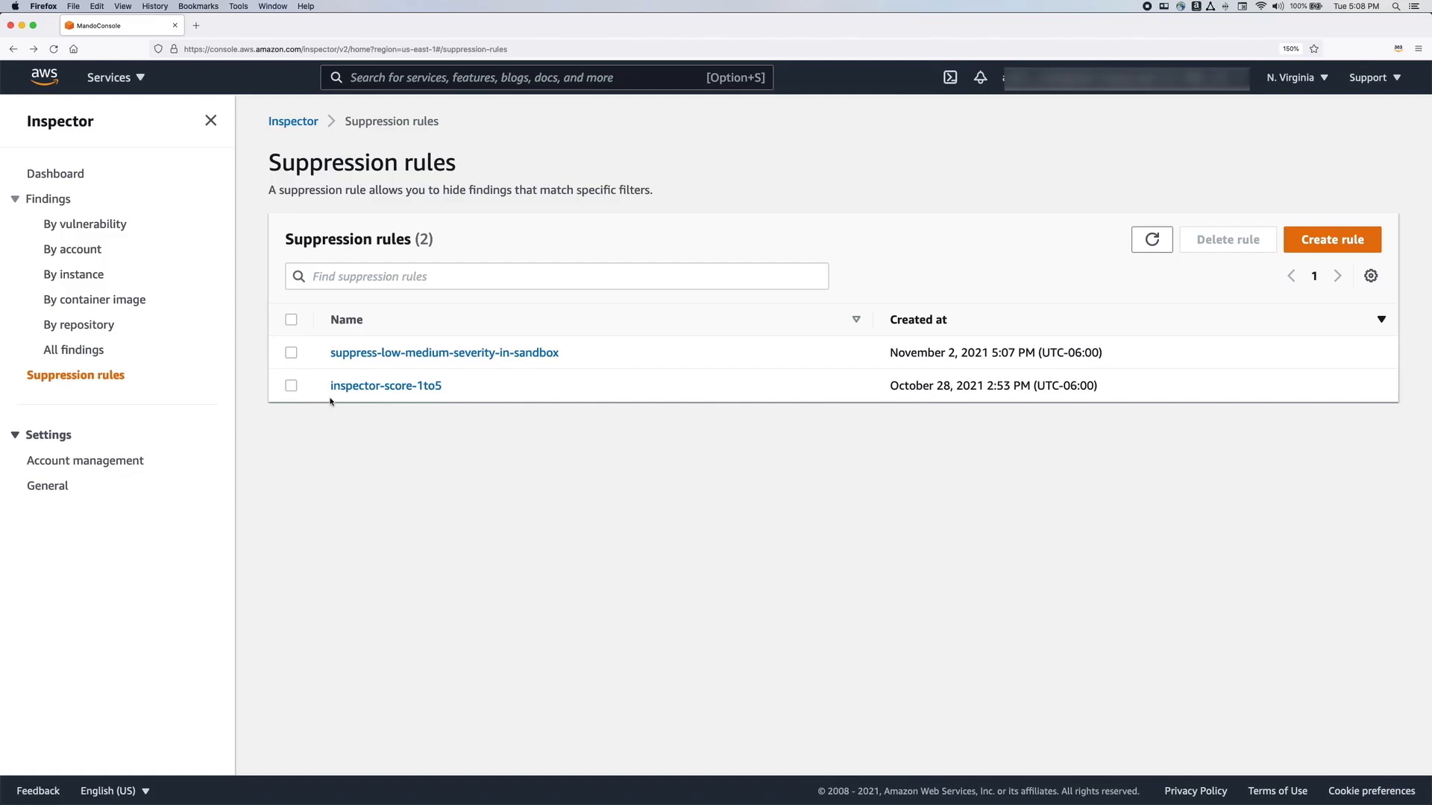
mouse_move(56, 190)
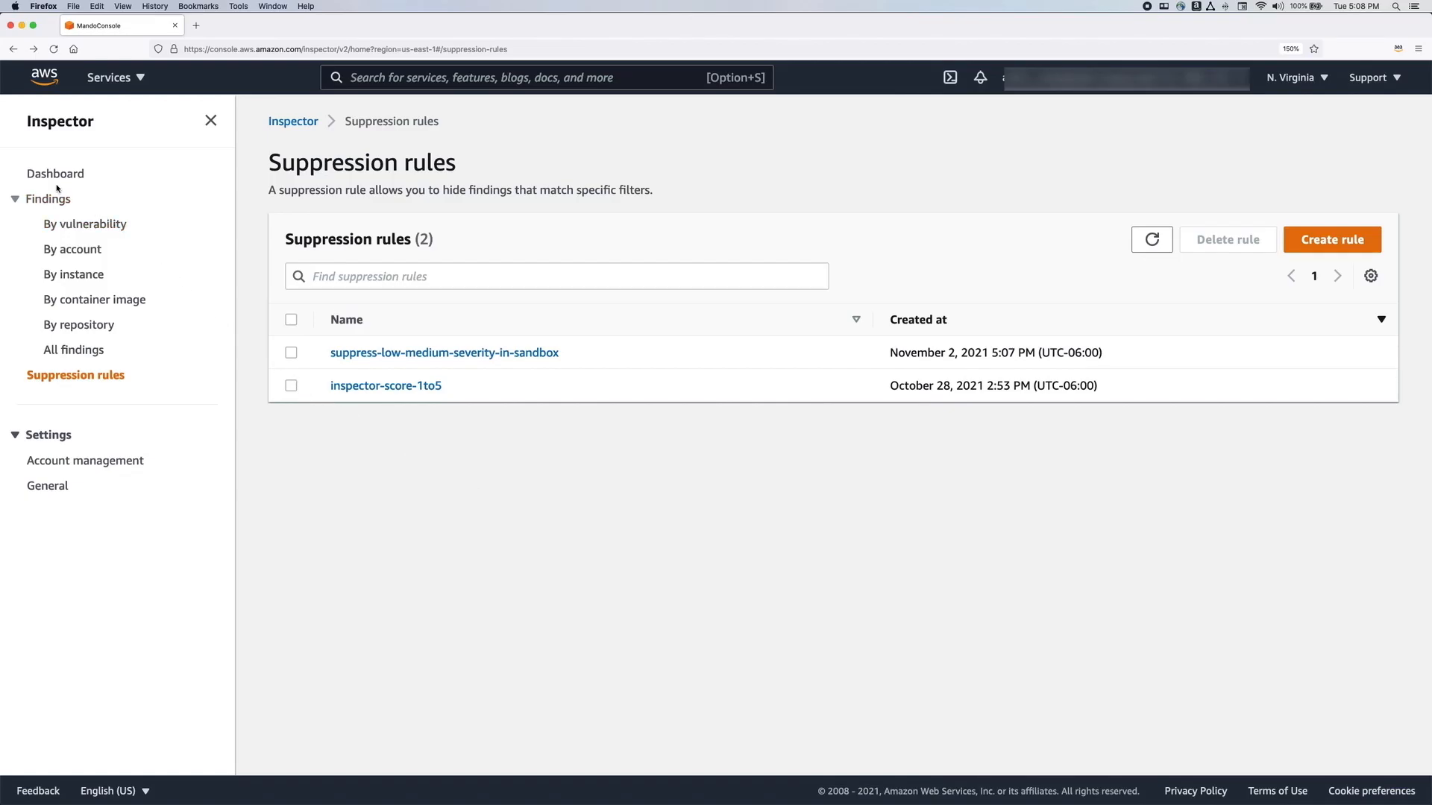
Step: Show suppressed findings in All findings, then cancel a new rule without saving
click(73, 349)
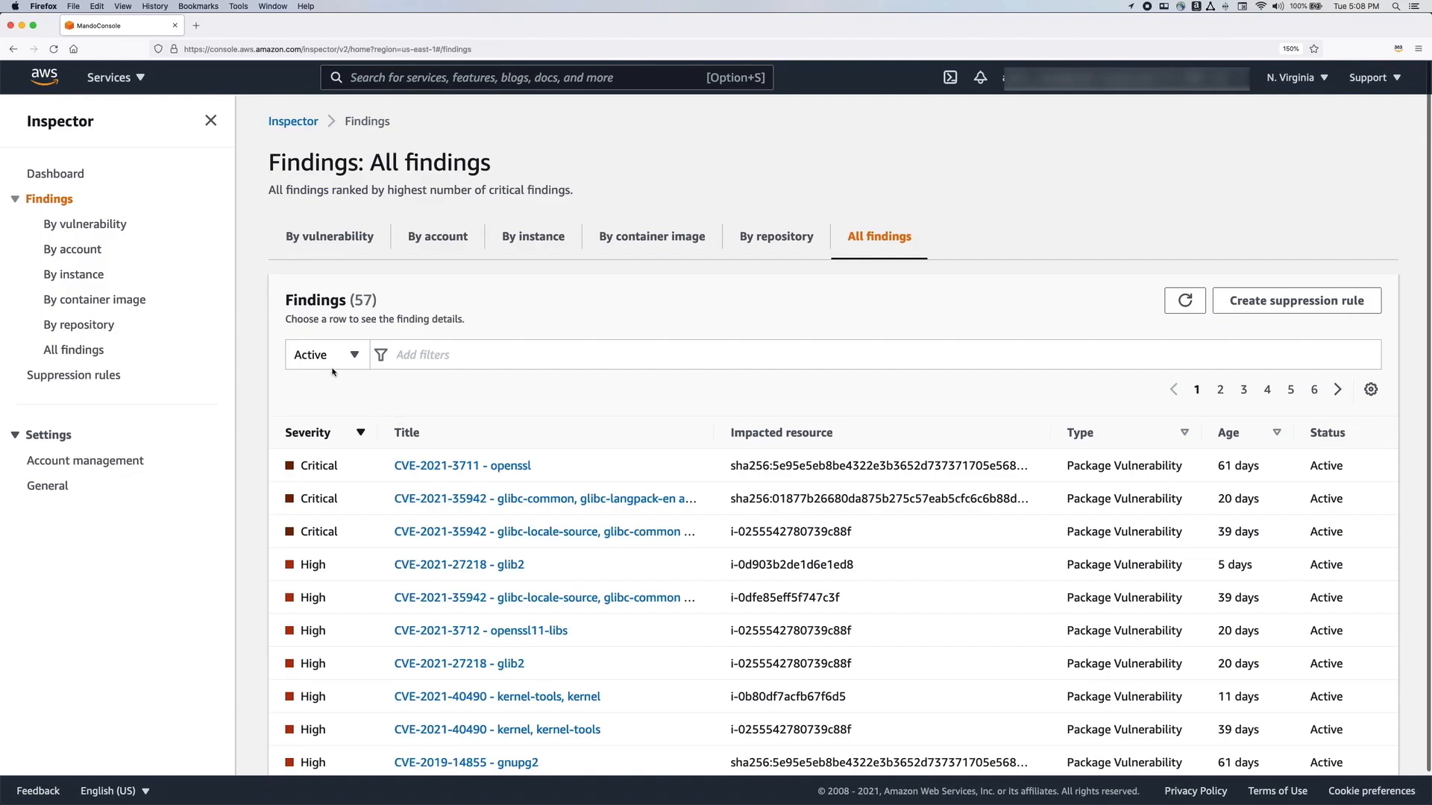
click(327, 355)
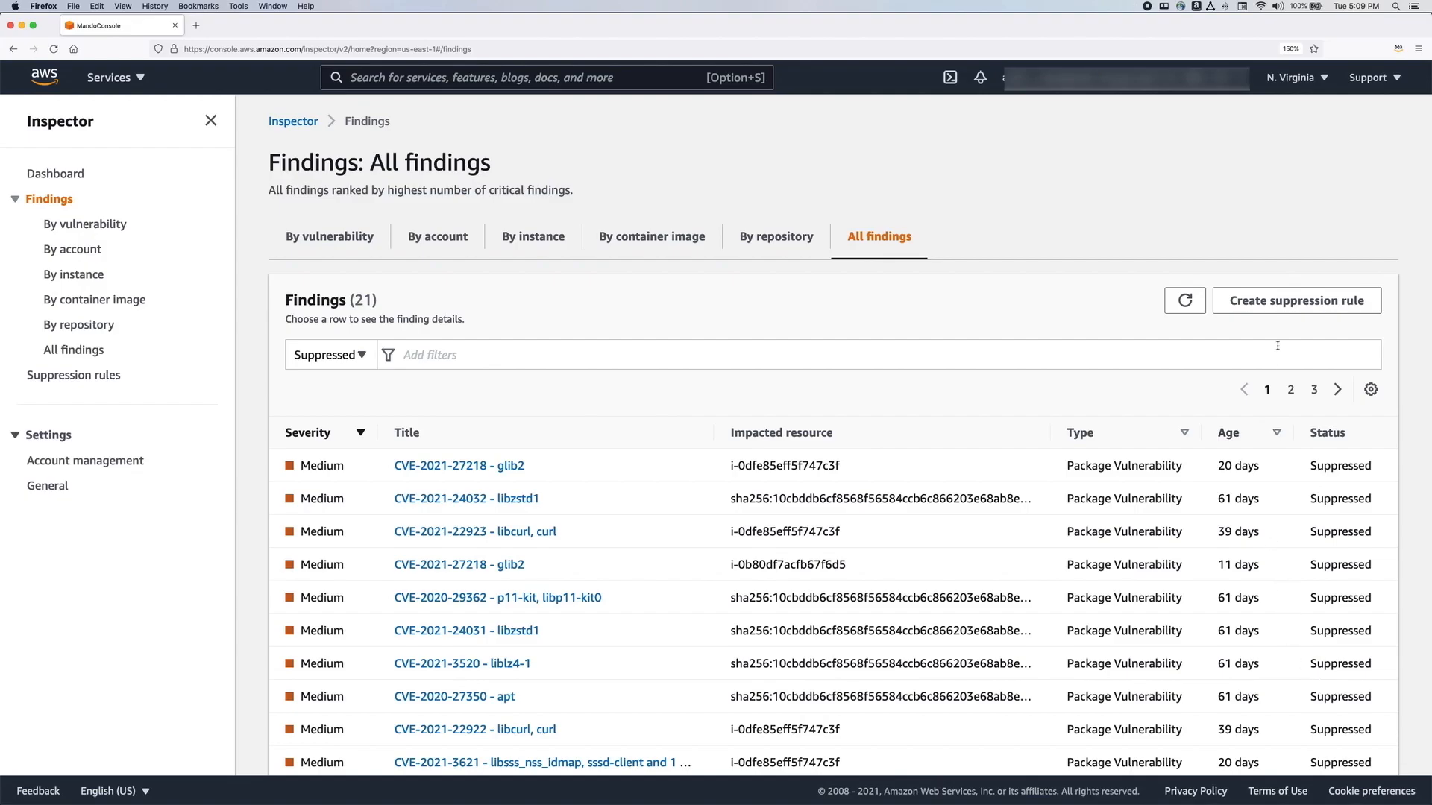
click(1296, 299)
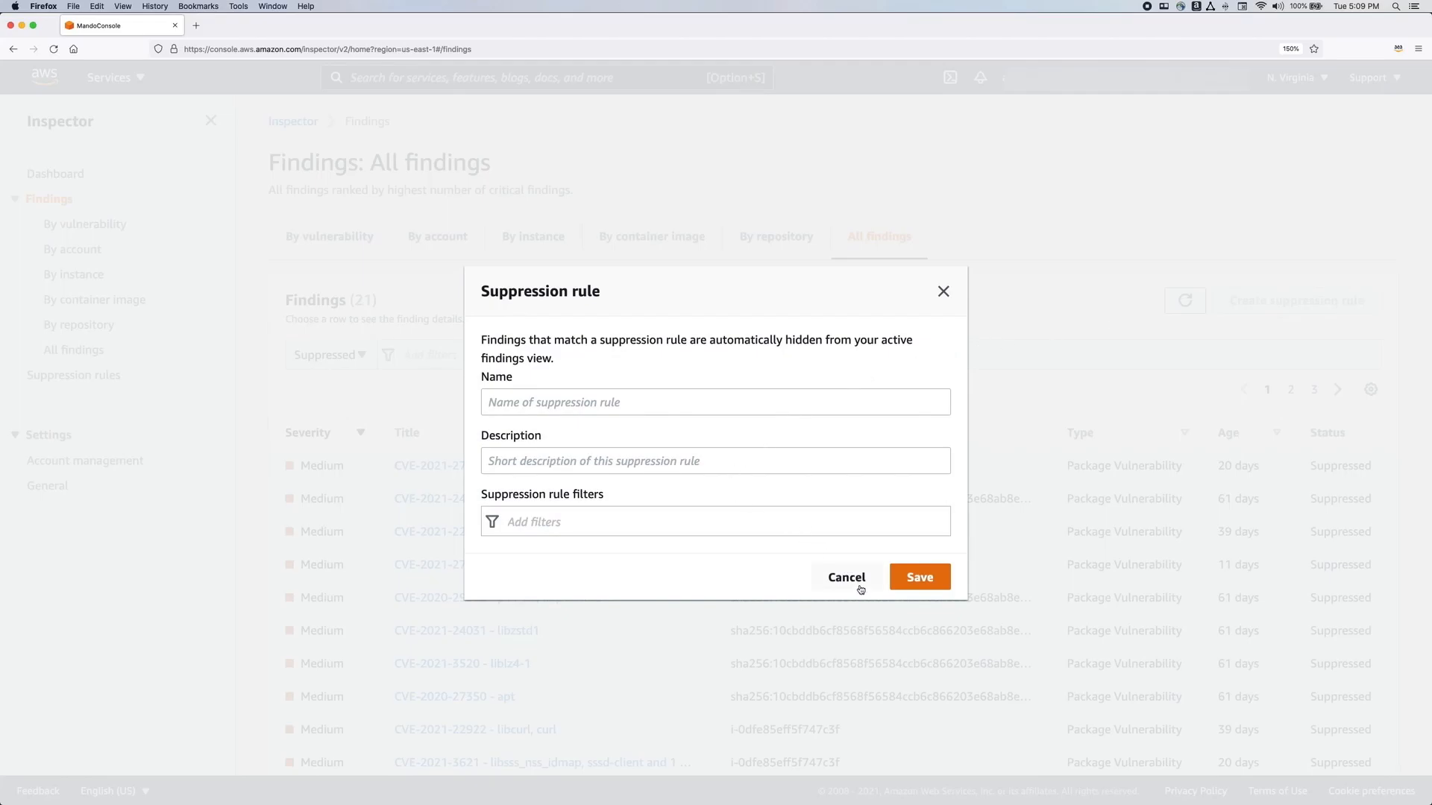
click(844, 578)
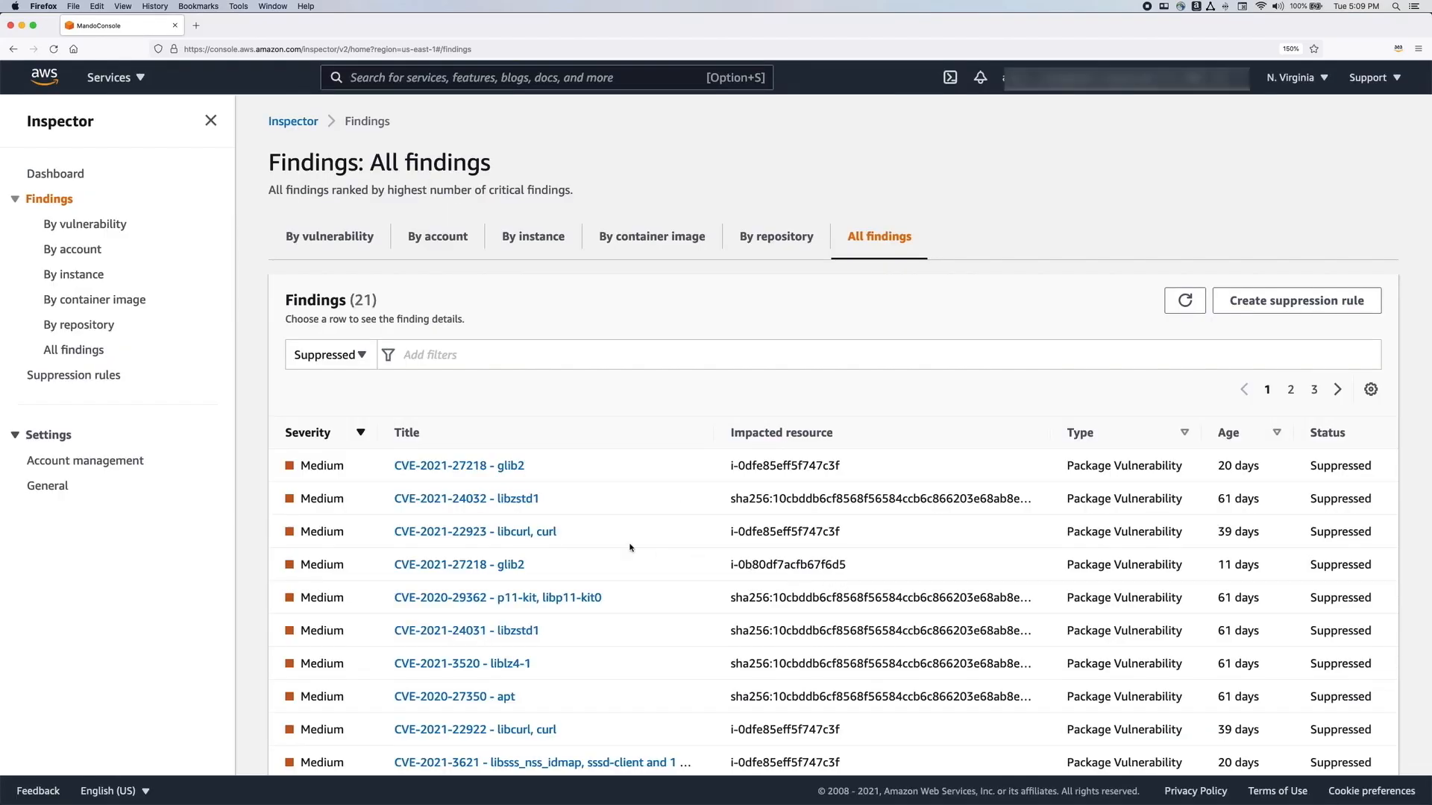
mouse_move(277, 381)
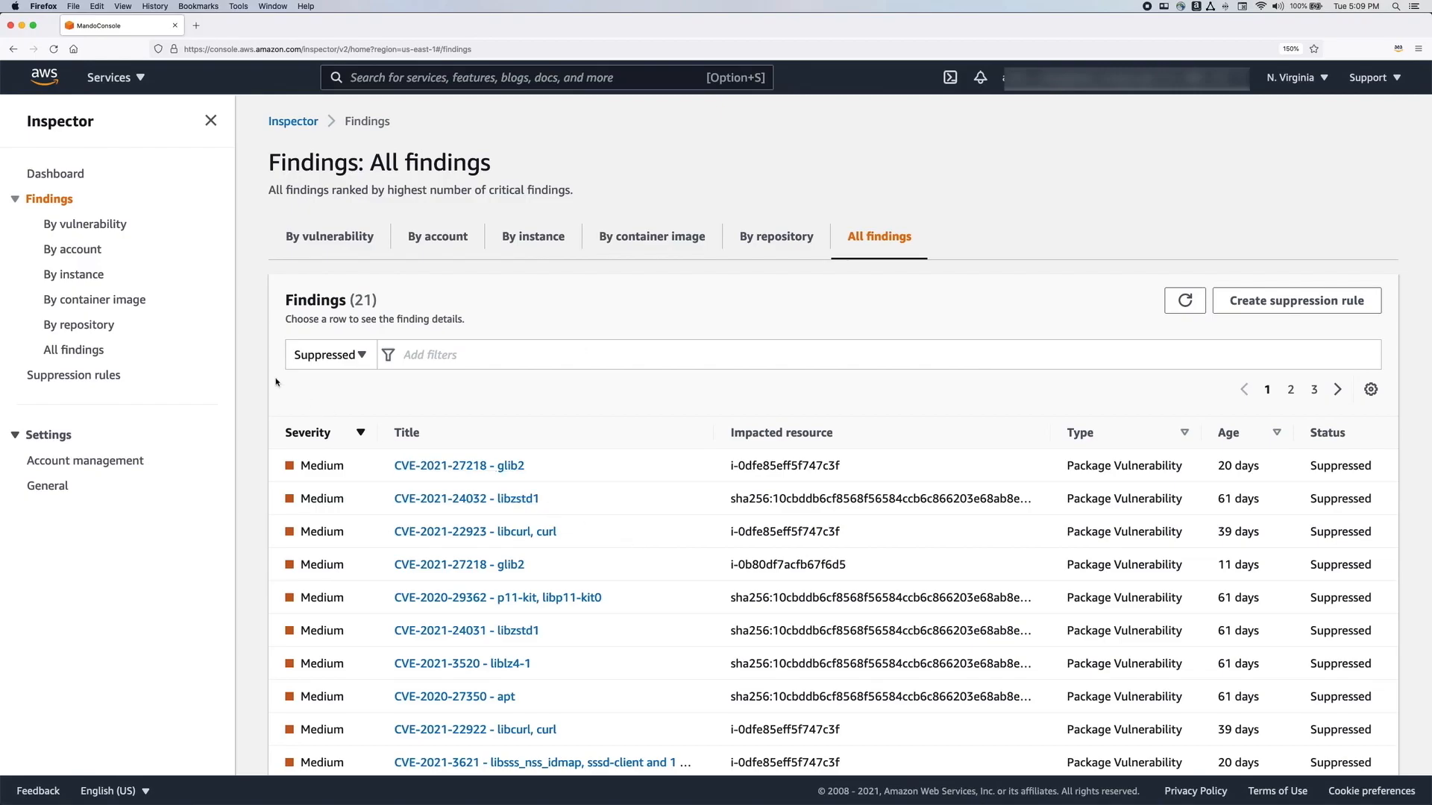
mouse_move(73, 374)
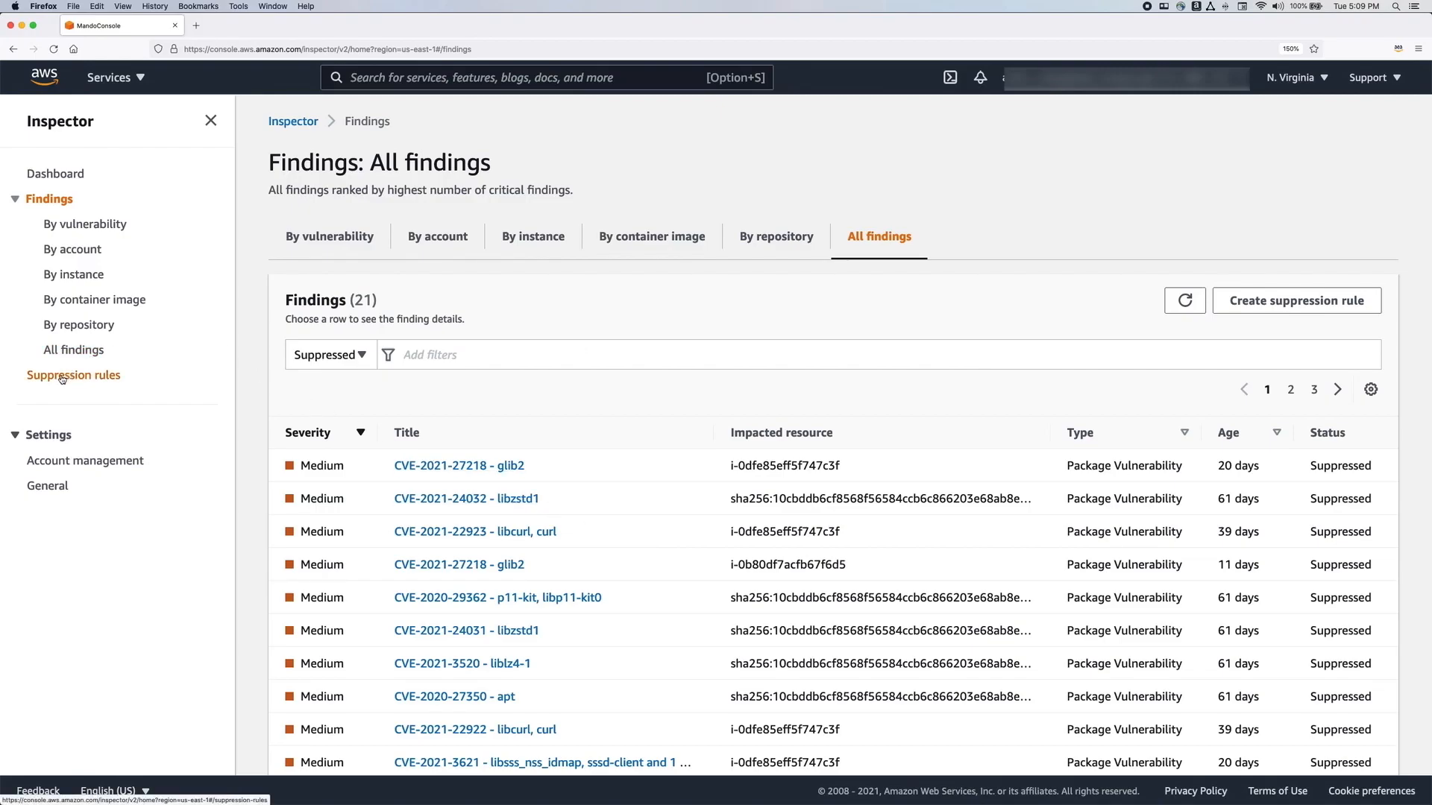
Step: Edit and re-save the sandbox rule unchanged, then return to the rules list
click(73, 375)
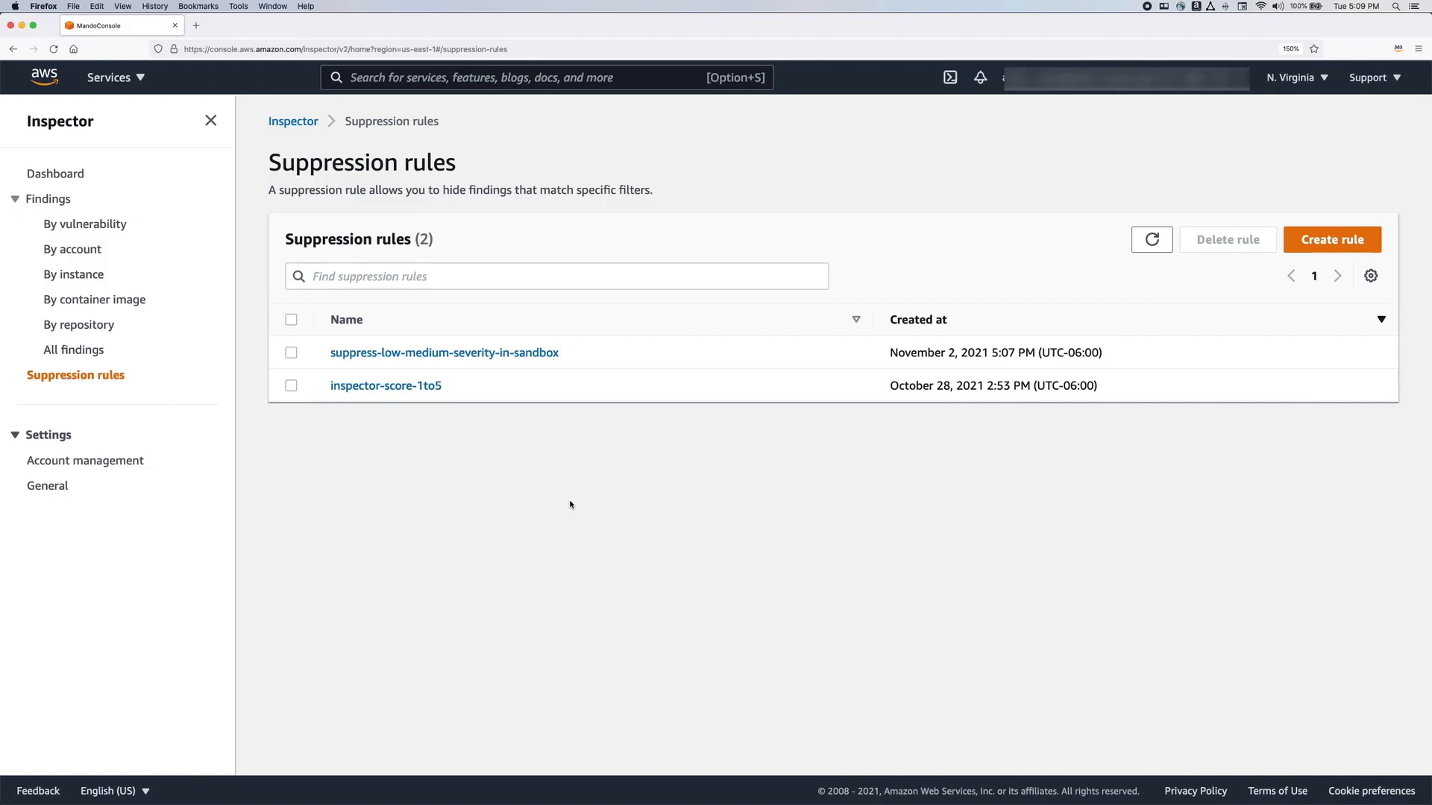
click(445, 352)
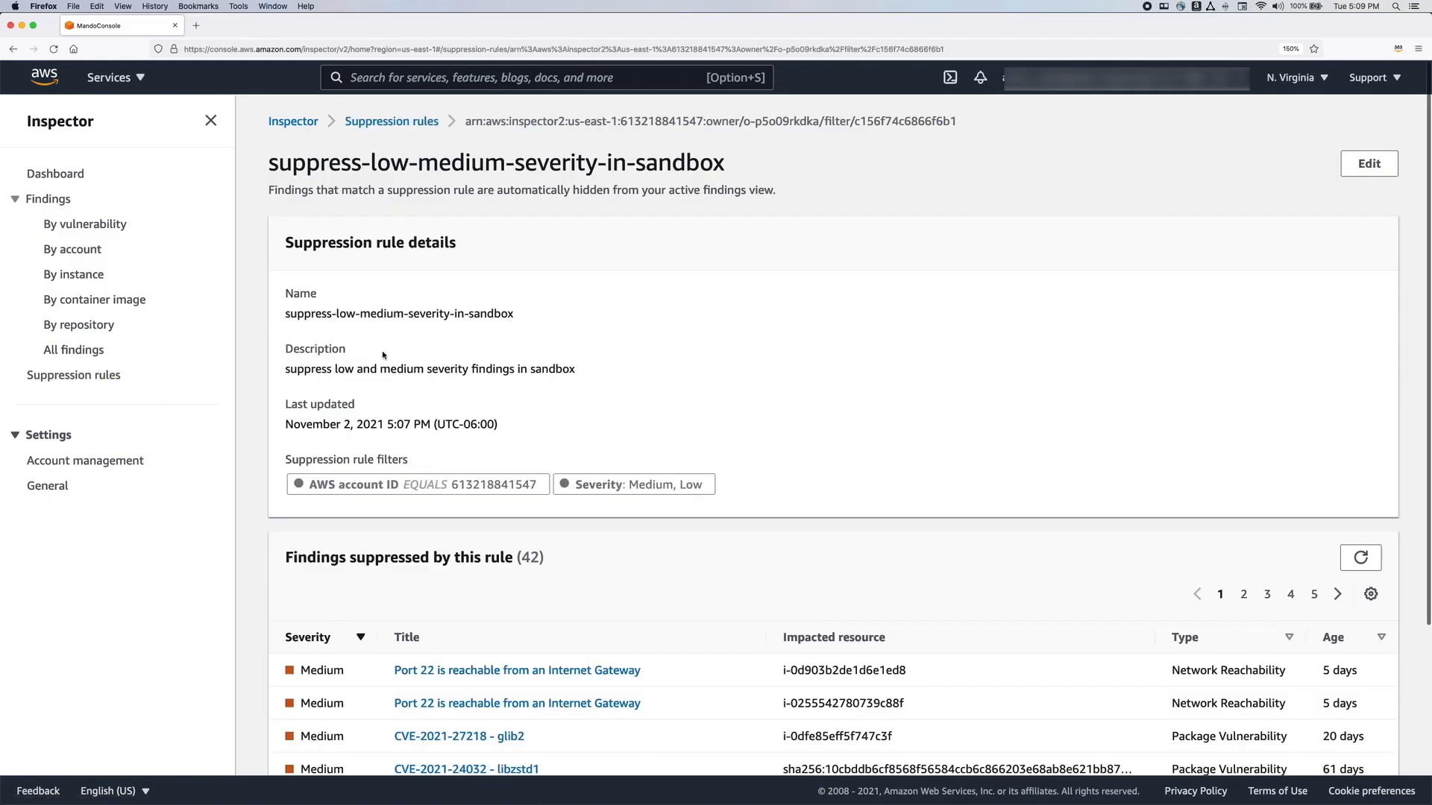
mouse_move(1400, 176)
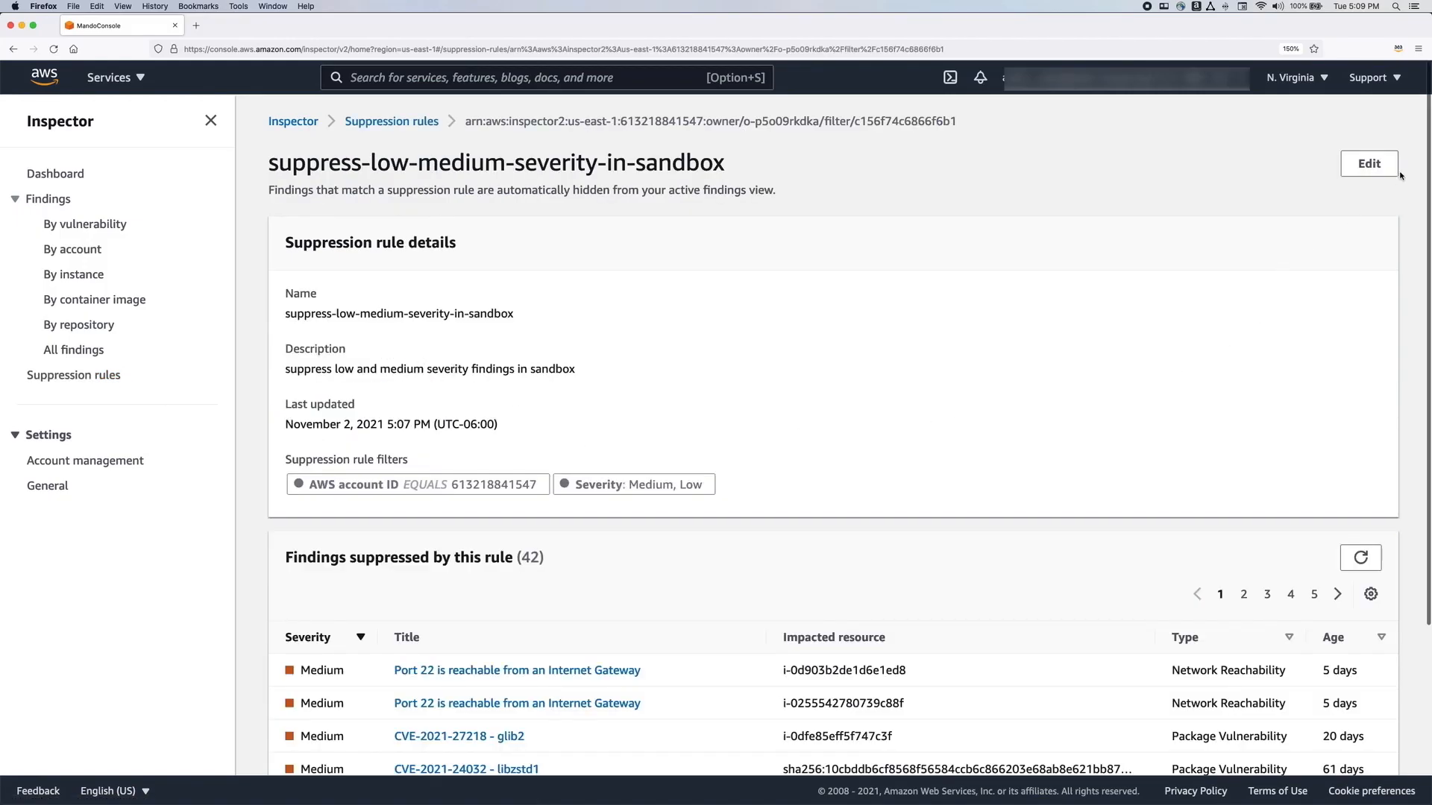
click(1367, 164)
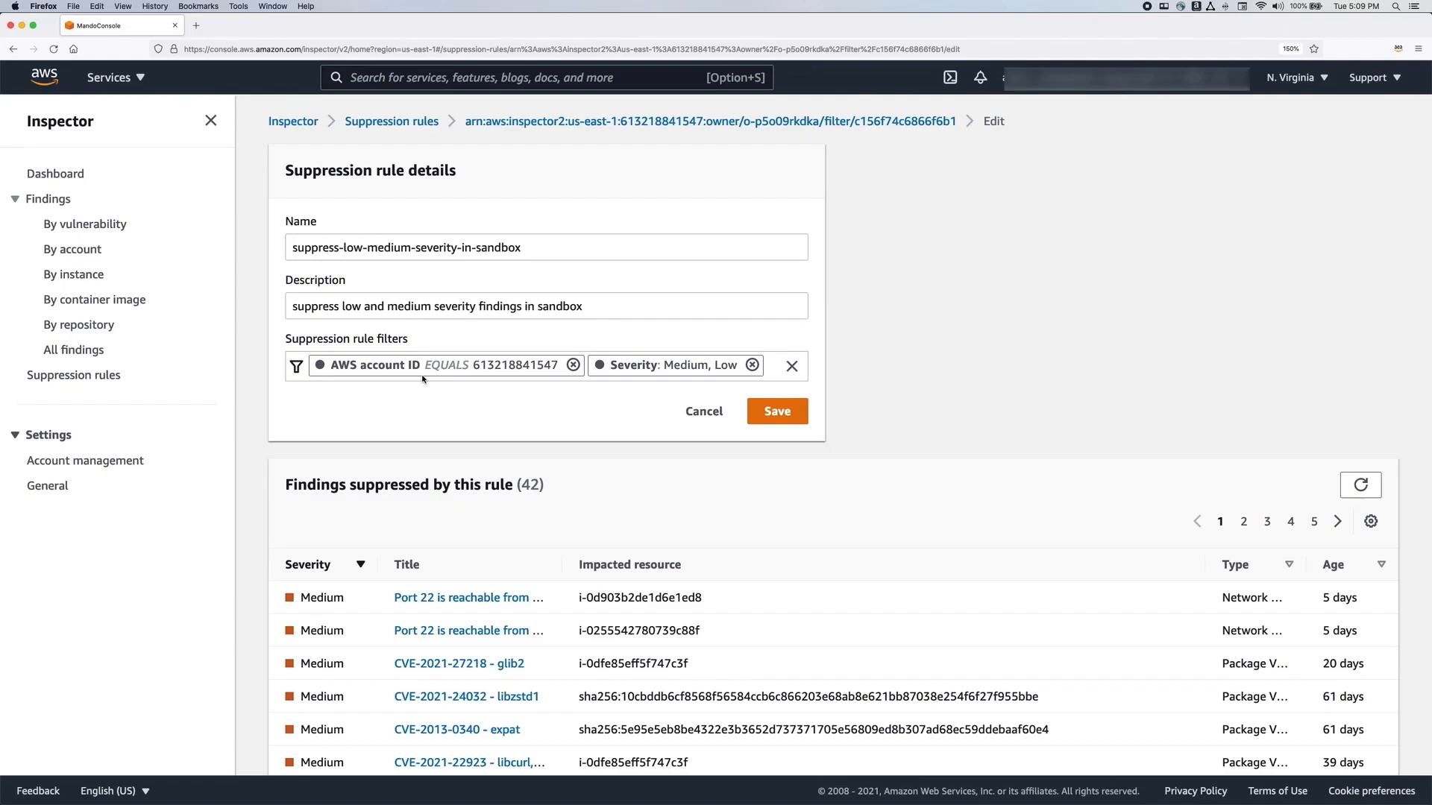
mouse_move(540, 438)
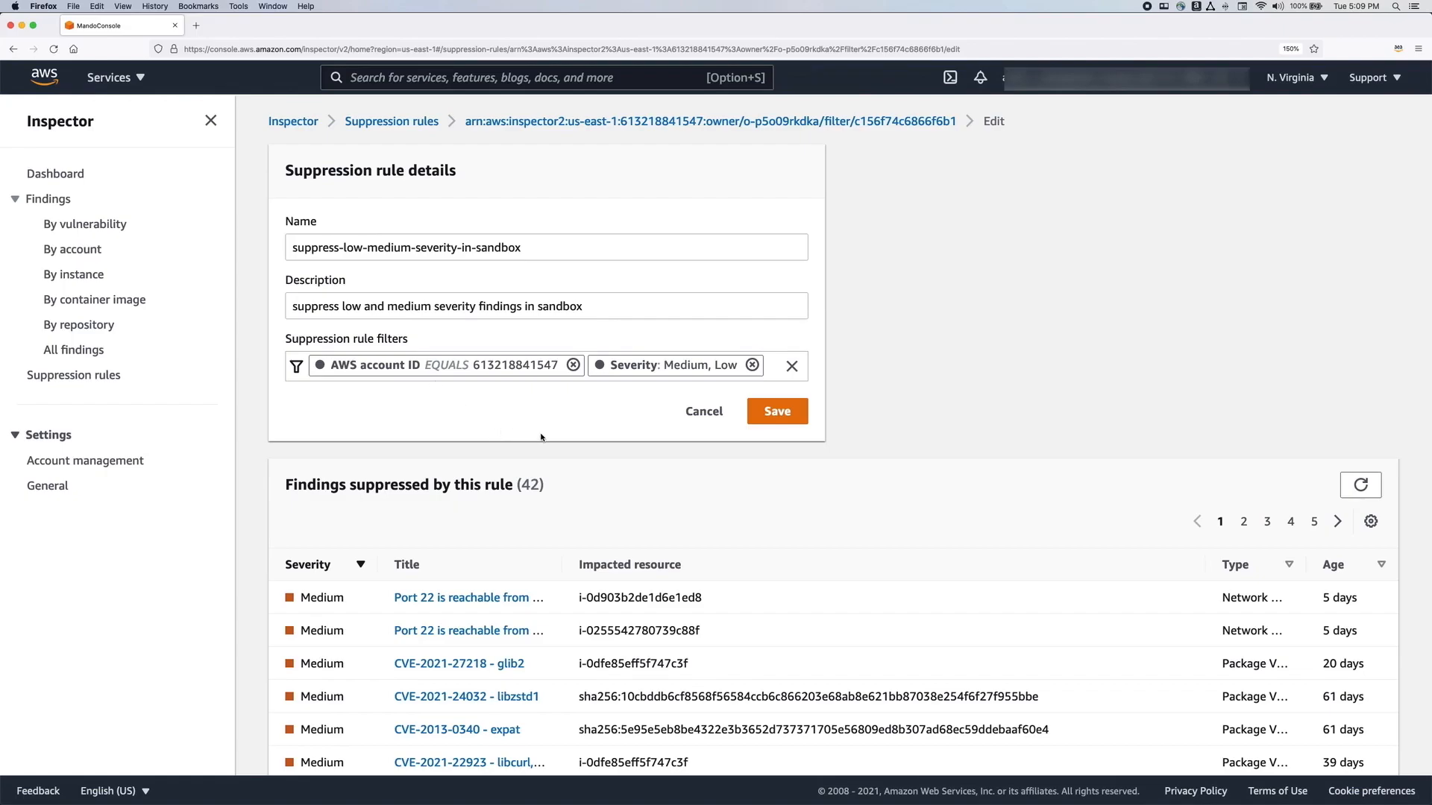
click(776, 411)
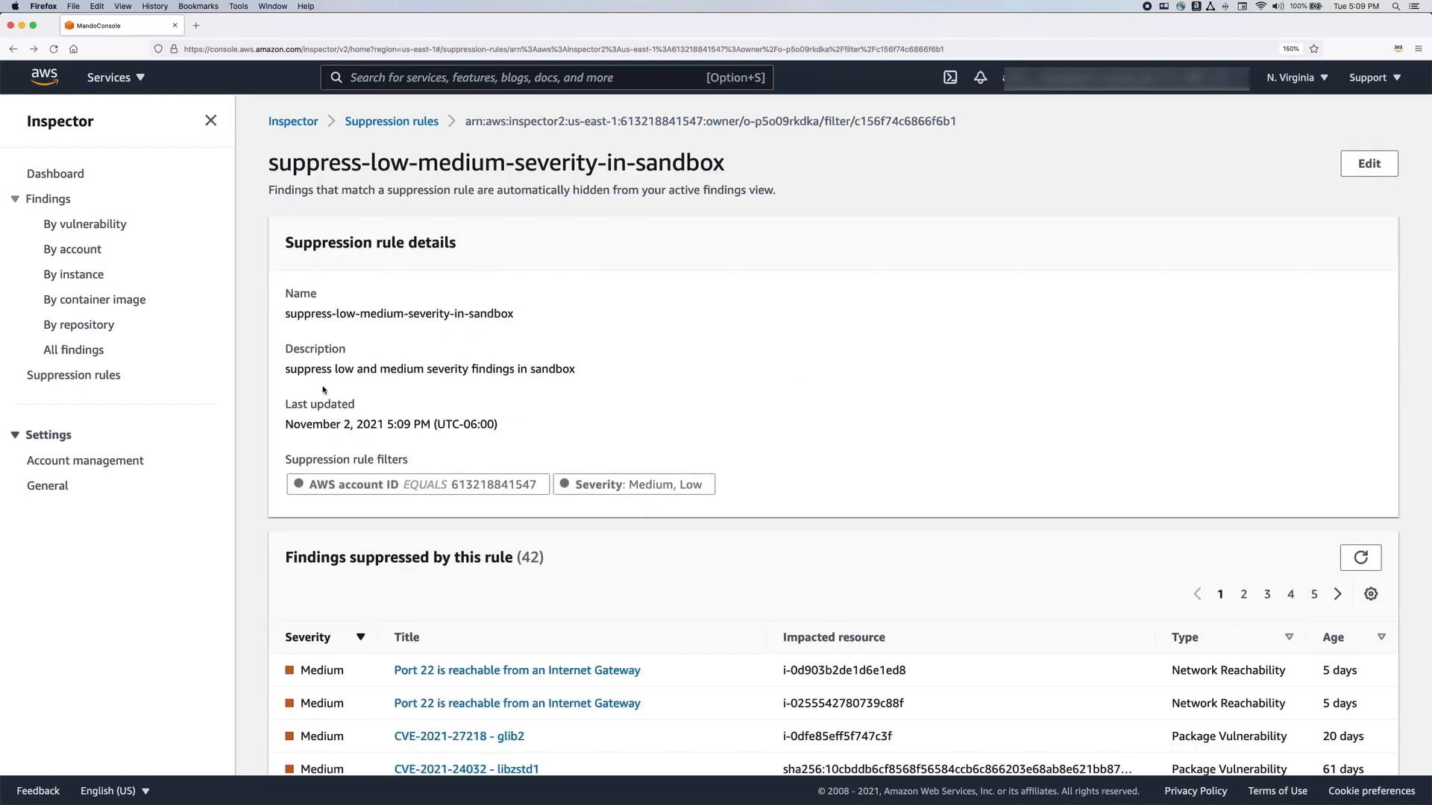
click(390, 121)
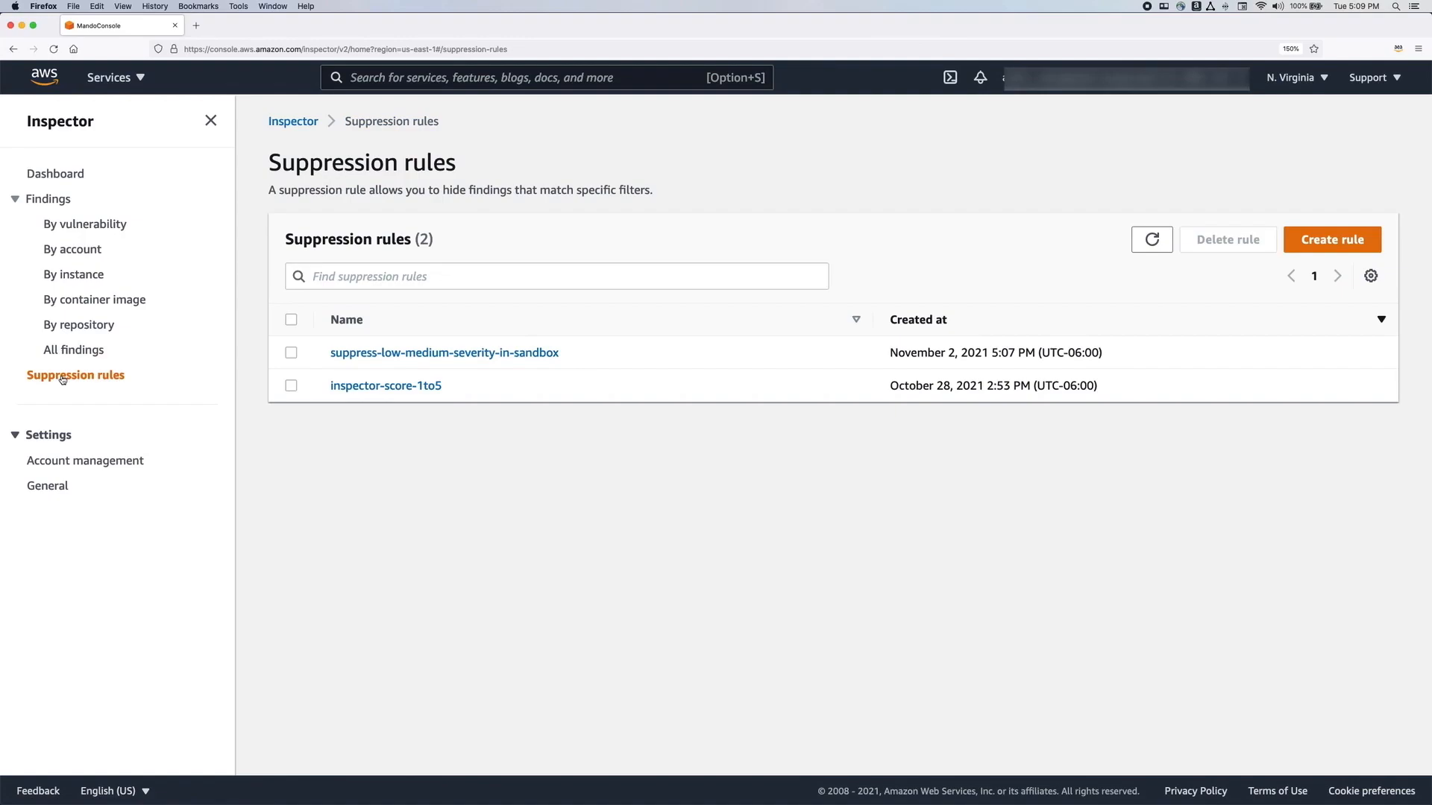
Step: Delete suppress-low-medium-severity-in-sandbox, leaving only inspector-score-1to5
click(291, 352)
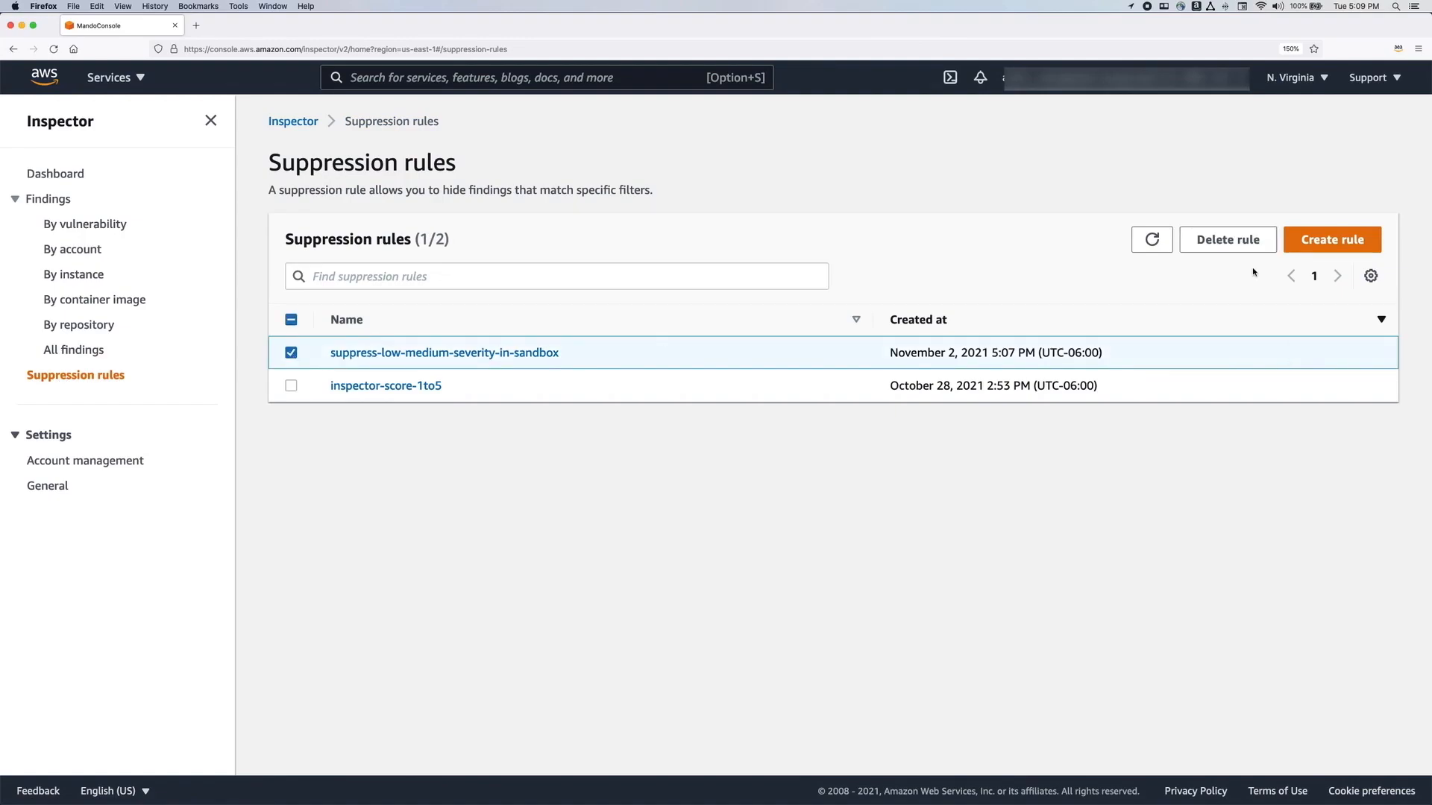
click(1227, 238)
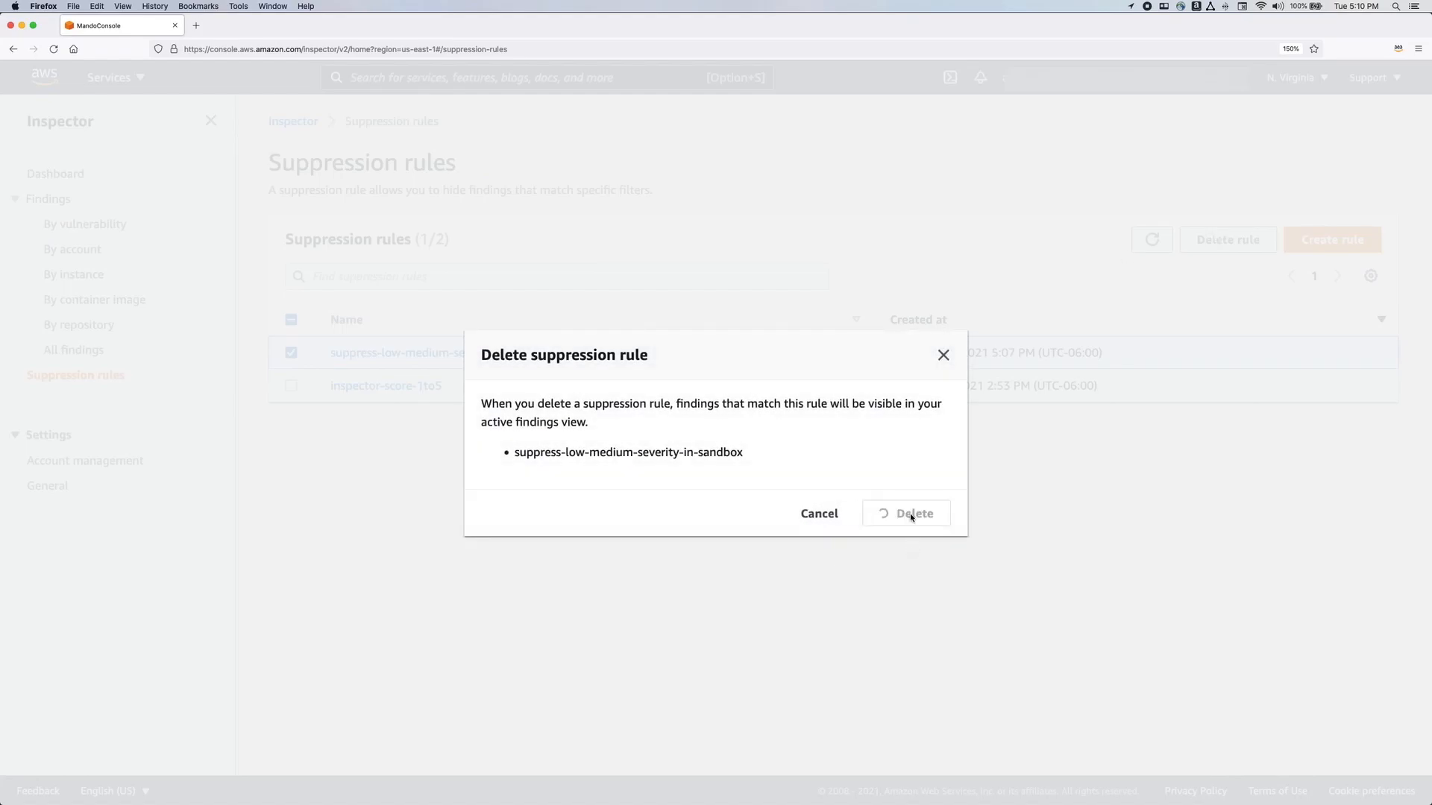
click(913, 513)
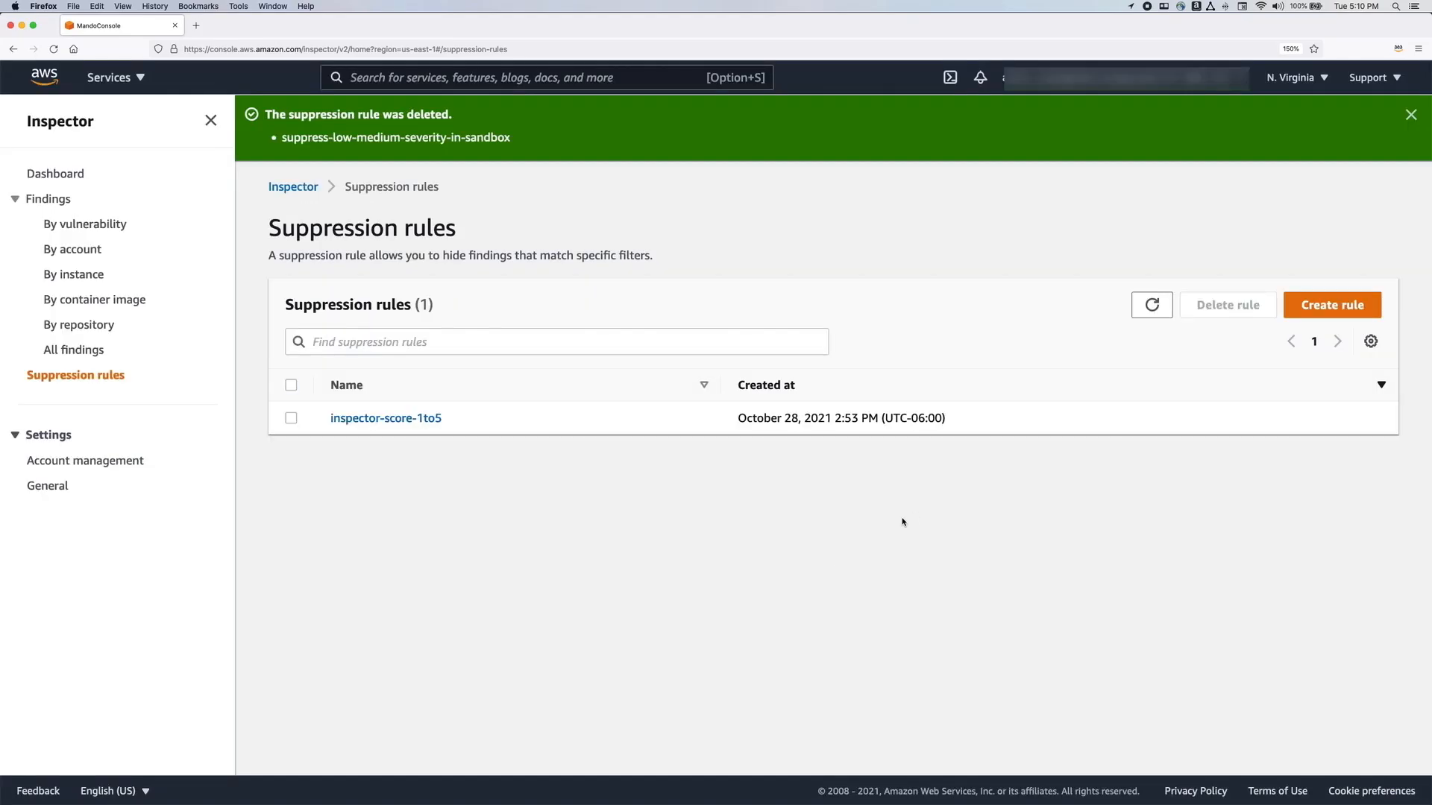